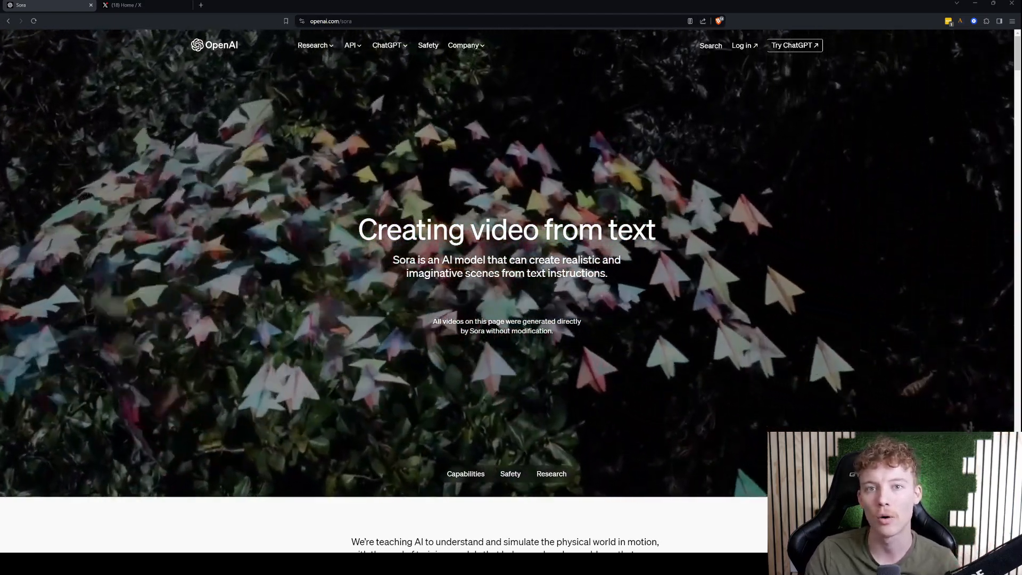
- Scroll past the hero banner to the intro paragraphs and the neon-lit night street sample video
scroll("down", 3)
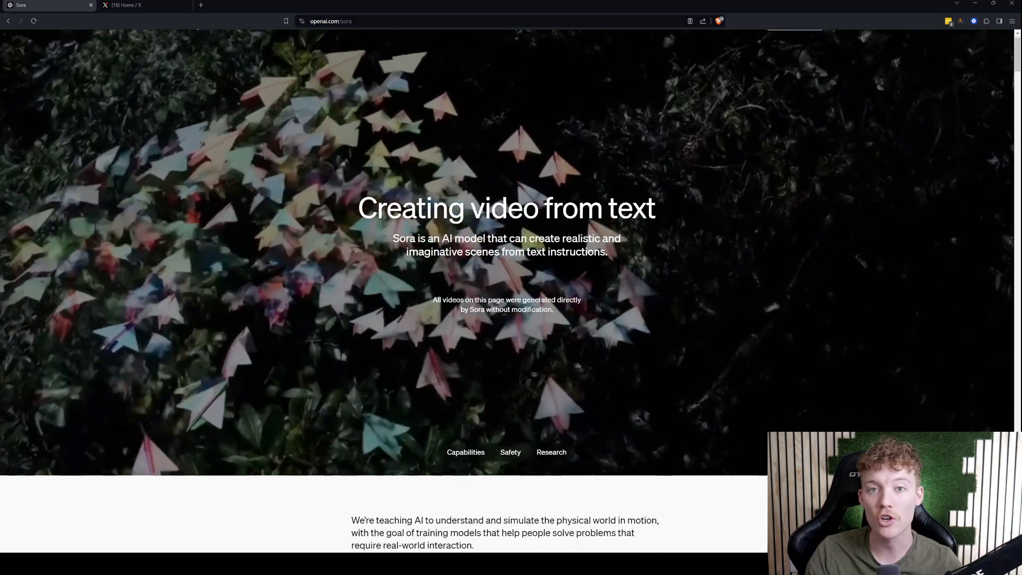
scroll("down", 3)
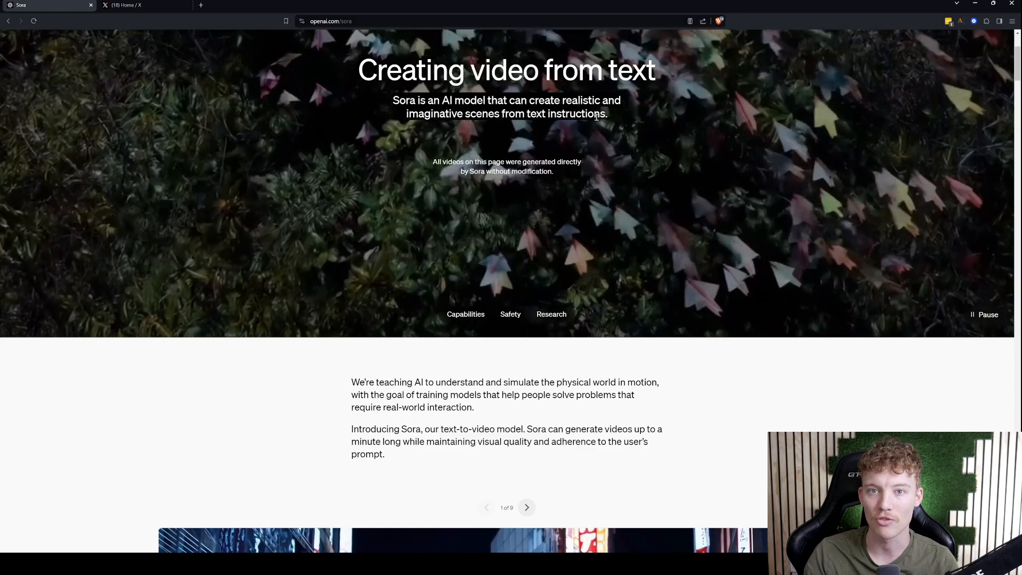
scroll("down", 3)
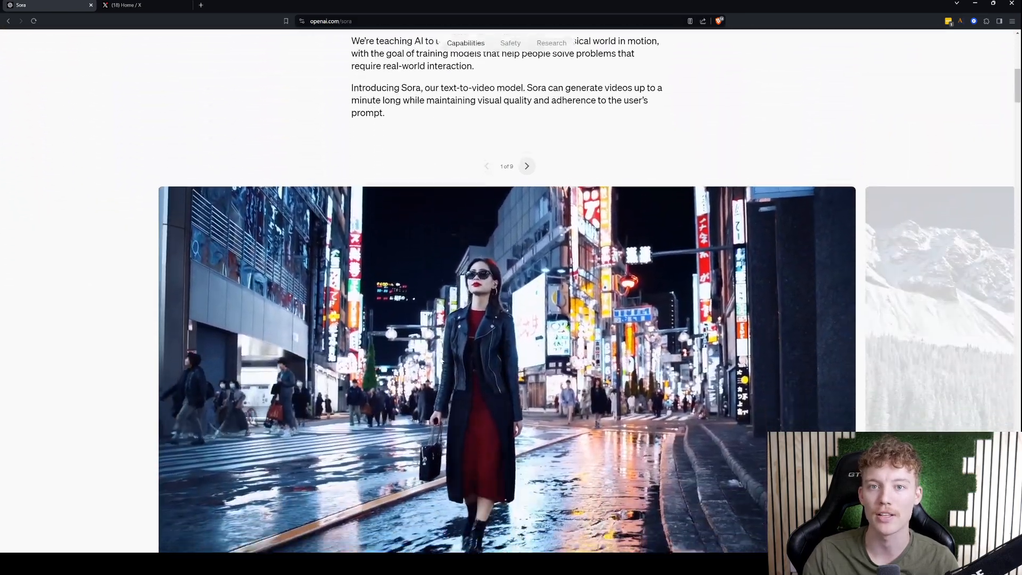
- Advance the first carousel from the Tokyo street clip to the woolly mammoths in a snowy meadow
scroll("down", 3)
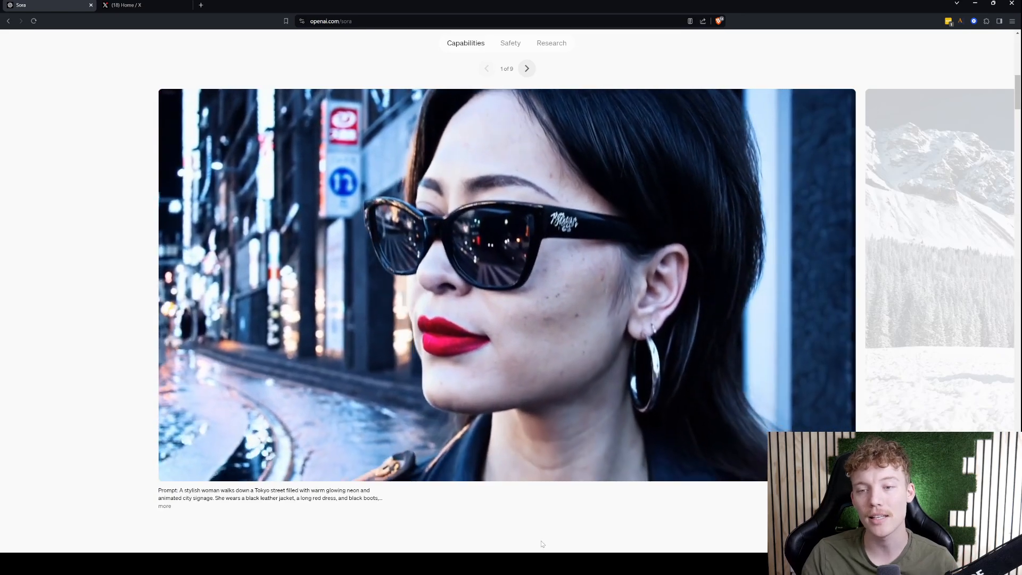
left_click(505, 280)
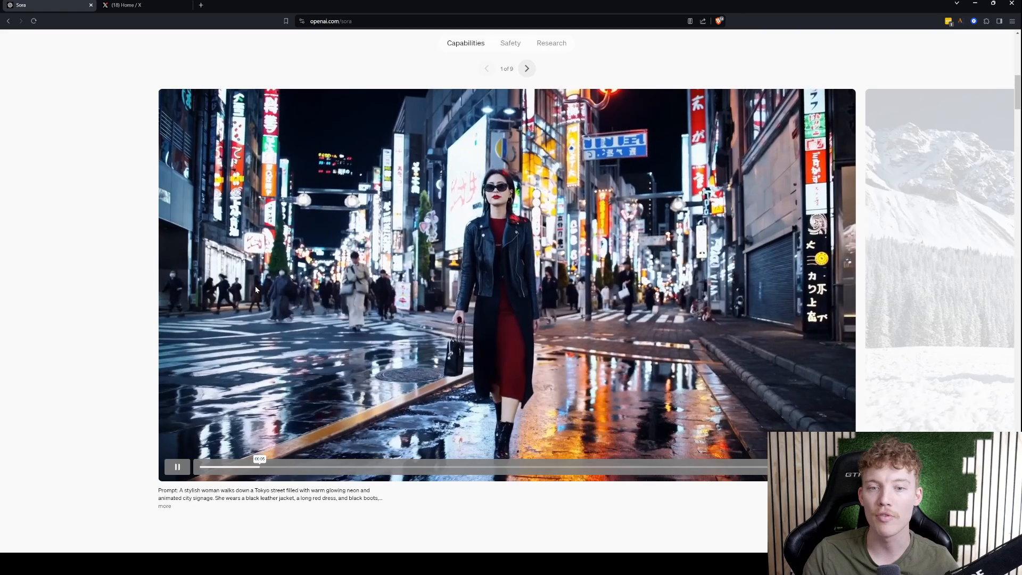
scroll("down", 3)
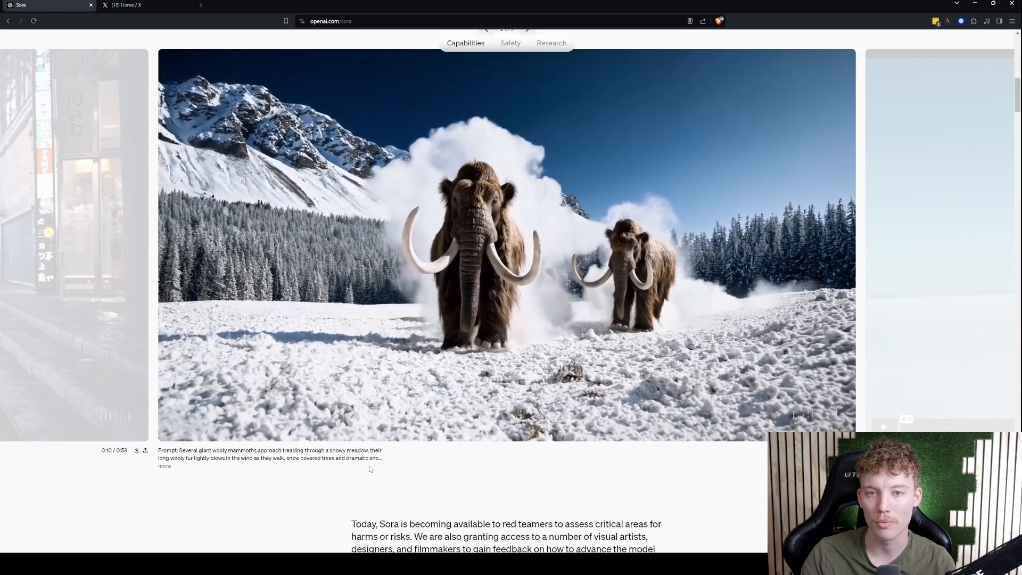
- Advance the carousel through the space man trailer and coastline clips to the fluffy monster with a melting candle
left_click(507, 243)
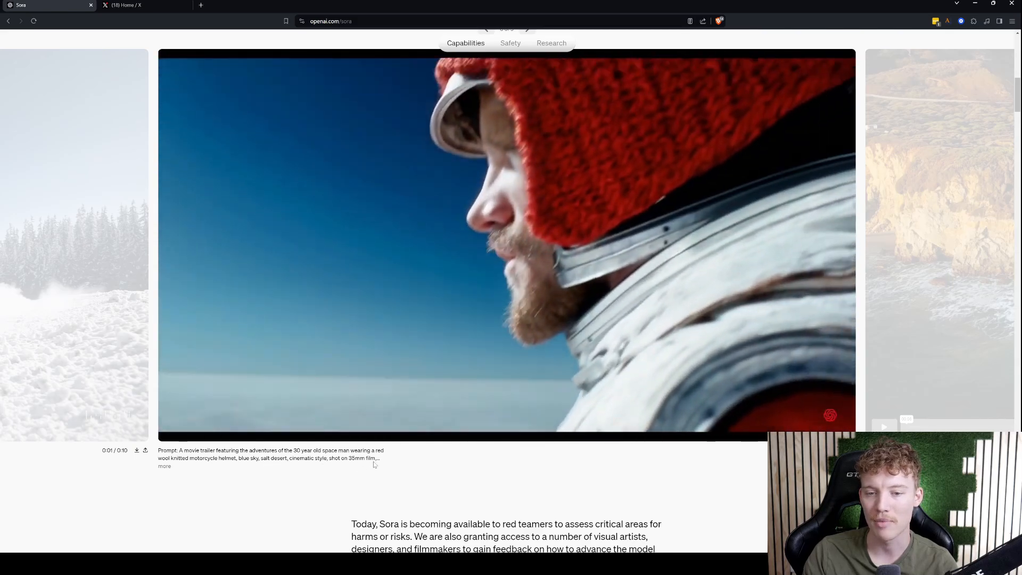
left_click(507, 242)
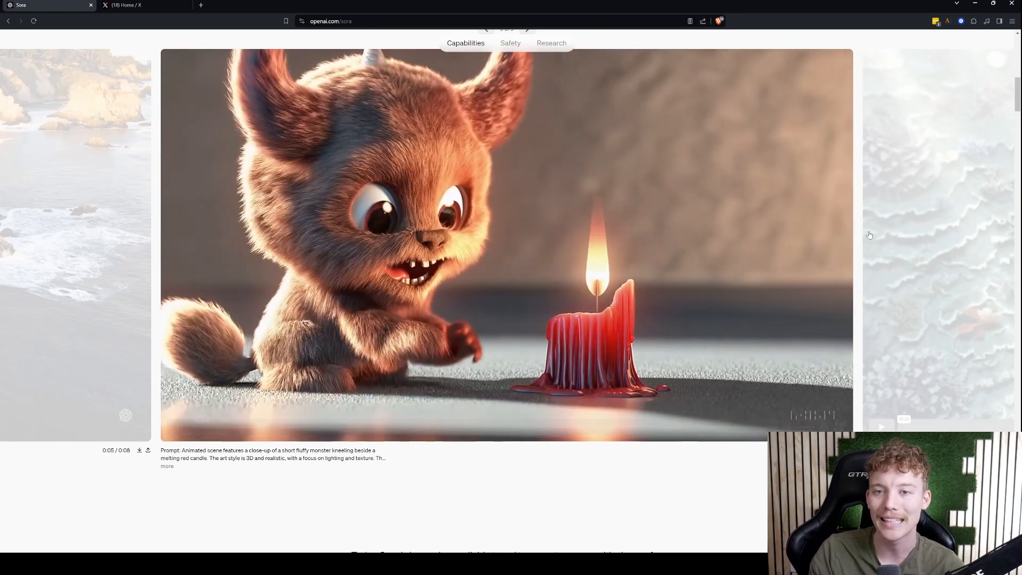
- Advance the carousel to the man reading on a cloud, reaching the red-teaming text and second carousel
left_click(526, 29)
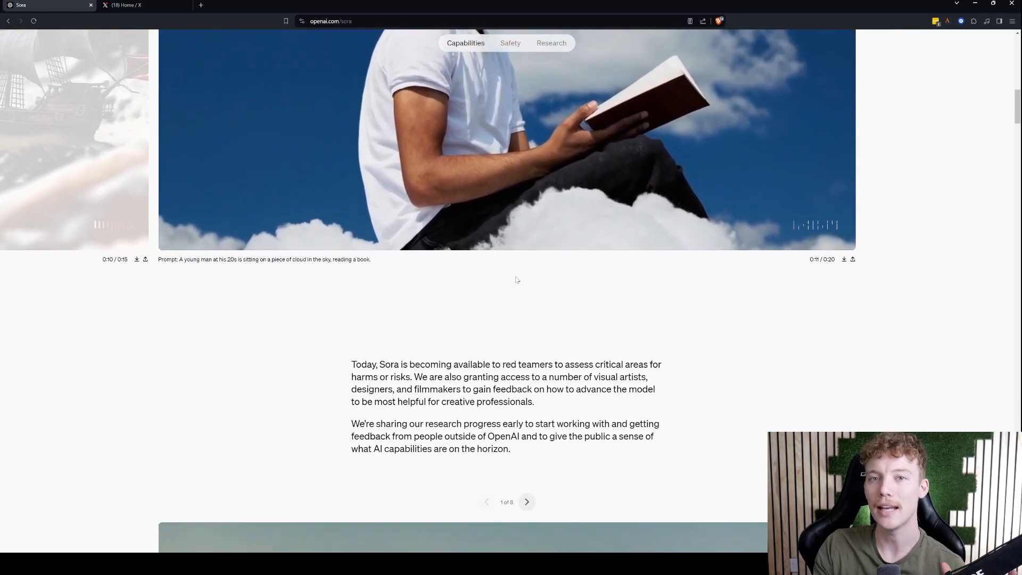
- Cycle the second carousel through the eye close-up, disco kangaroo, market and red panda petri dish samples
scroll("down", 3)
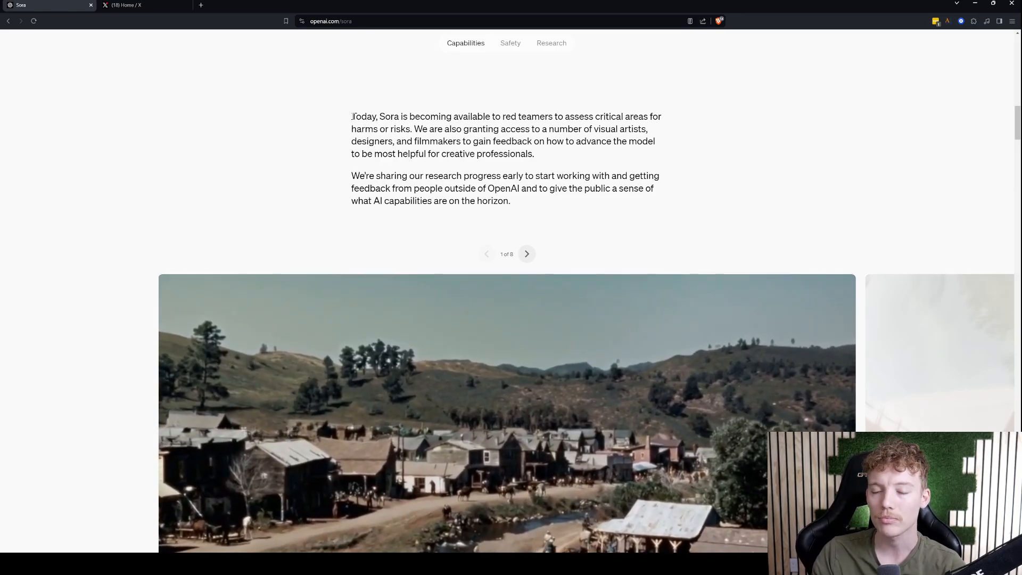
left_click_drag(351, 116, 469, 116)
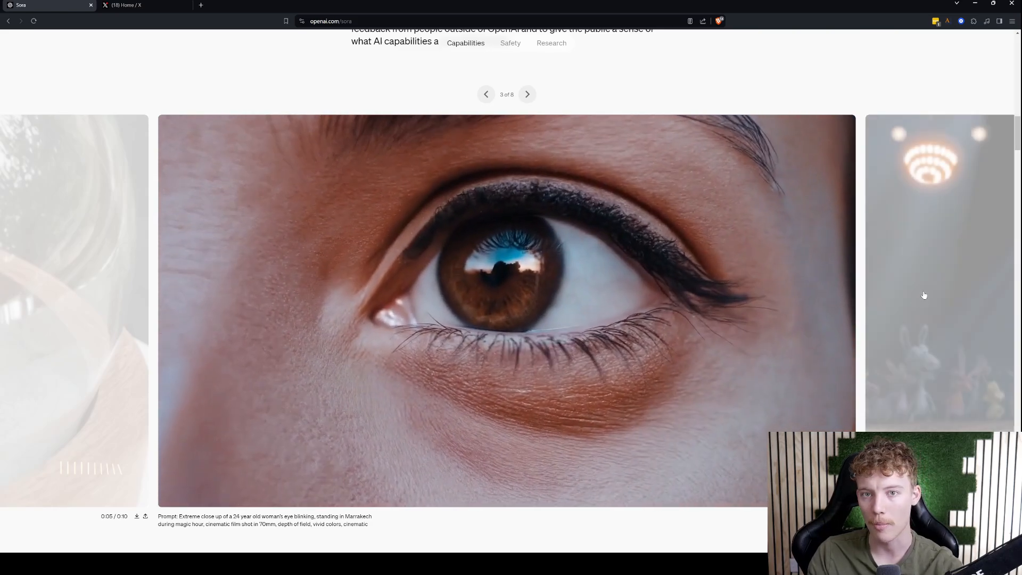
left_click(527, 93)
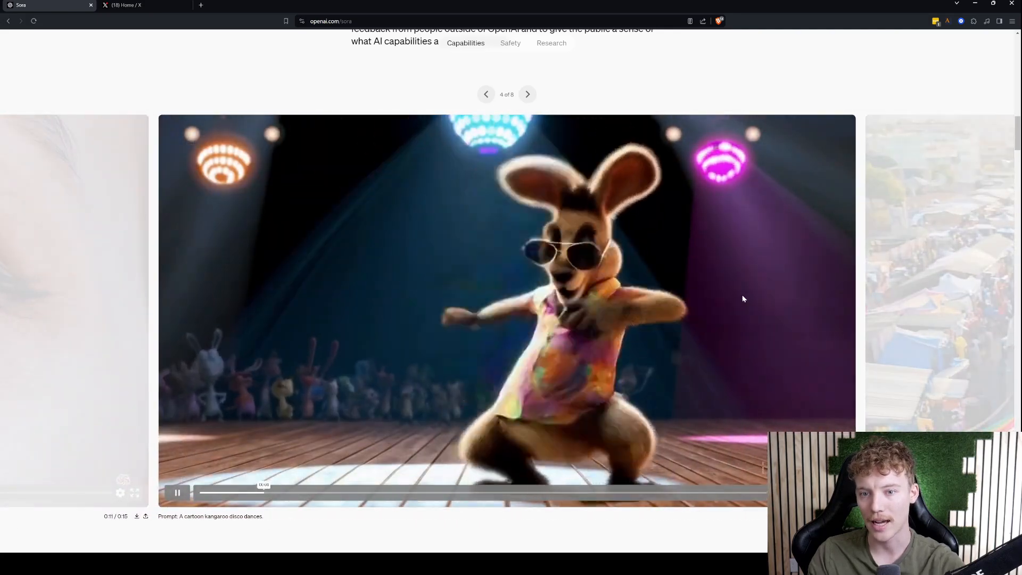
left_click(526, 93)
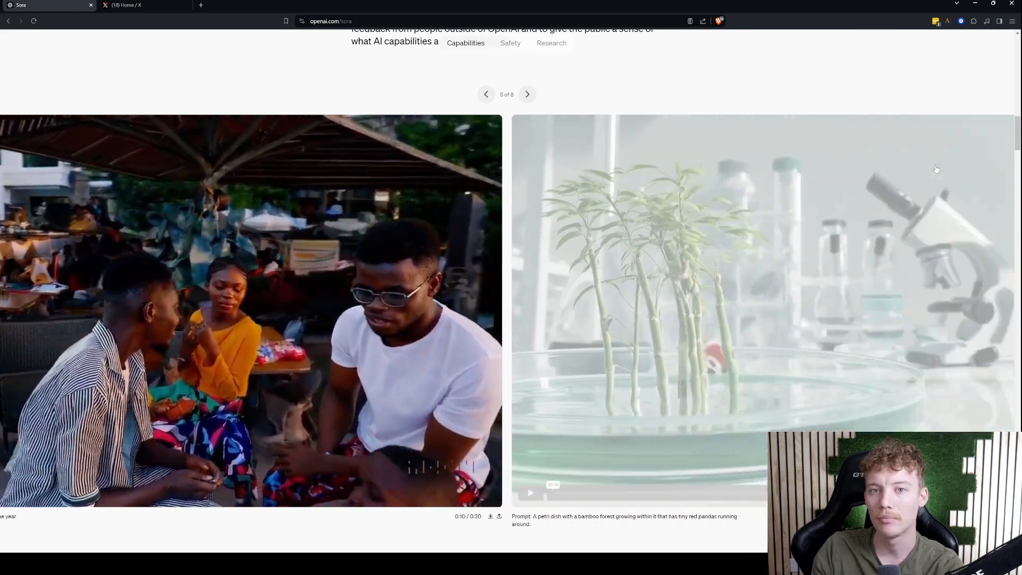
left_click(527, 94)
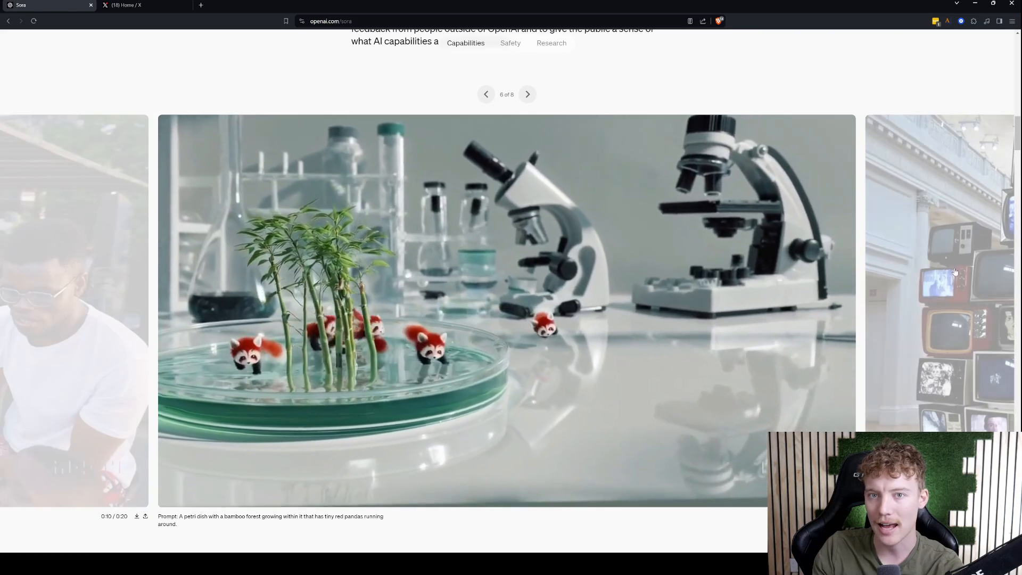
left_click(527, 93)
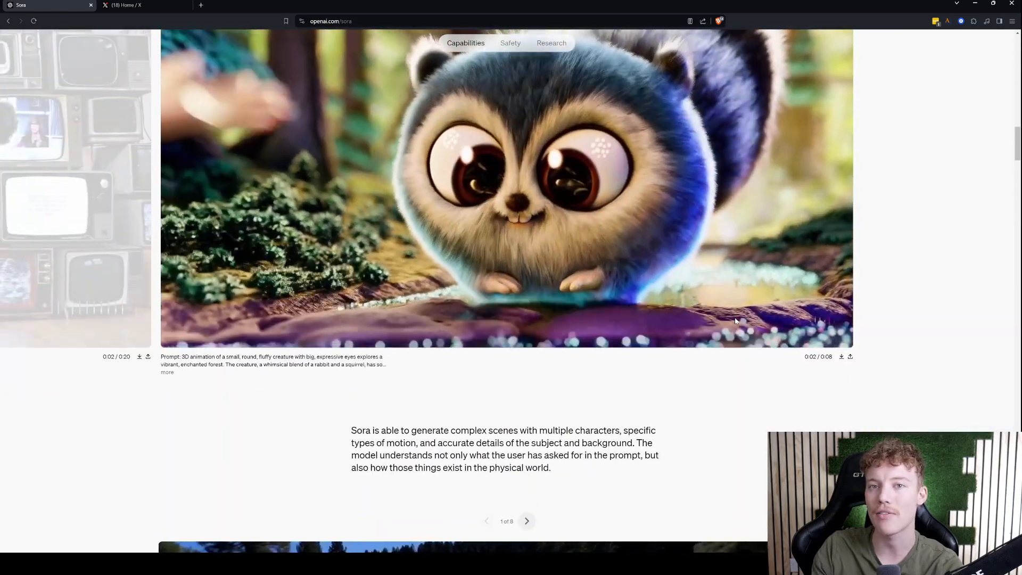
- Scroll through the third carousel's SUV video and language-understanding paragraph to the windowsill flower stop-motion clip
scroll("down", 3)
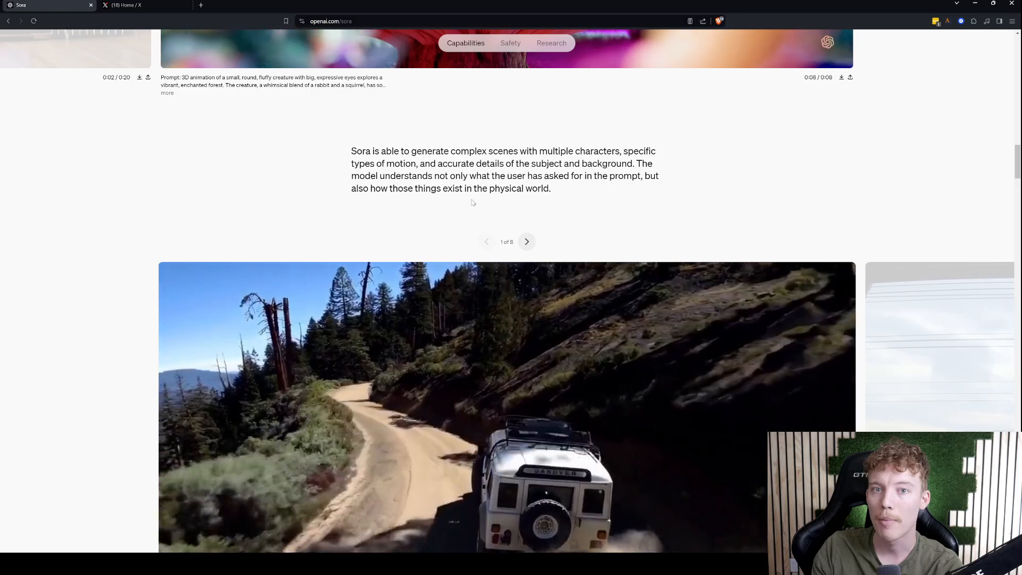
scroll("down", 3)
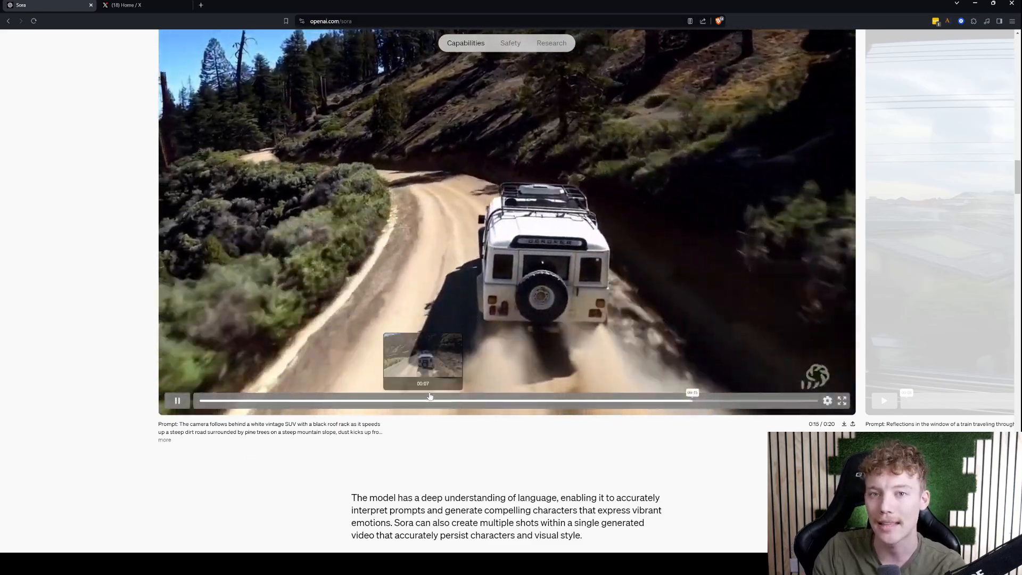
scroll("down", 3)
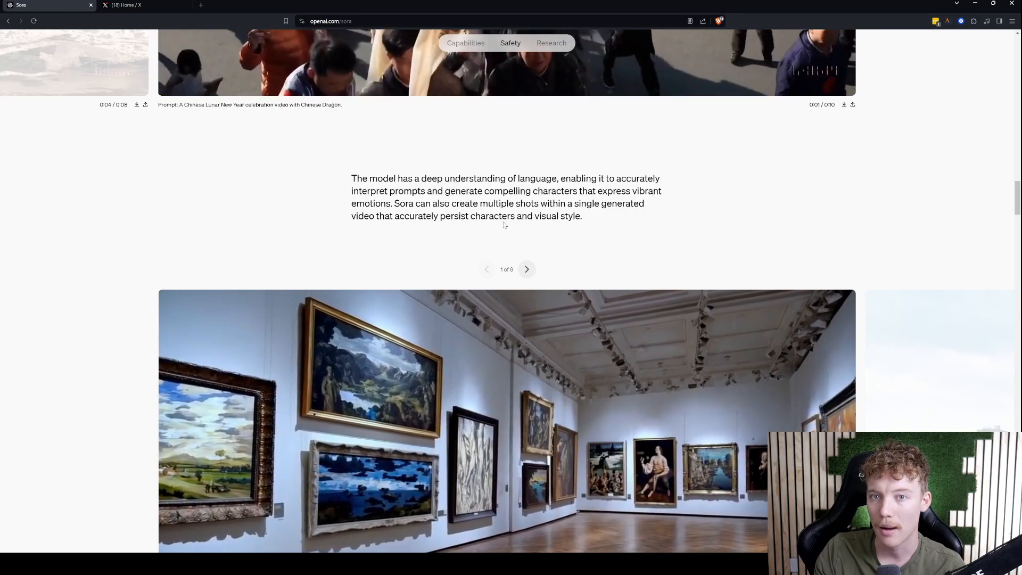
scroll("down", 3)
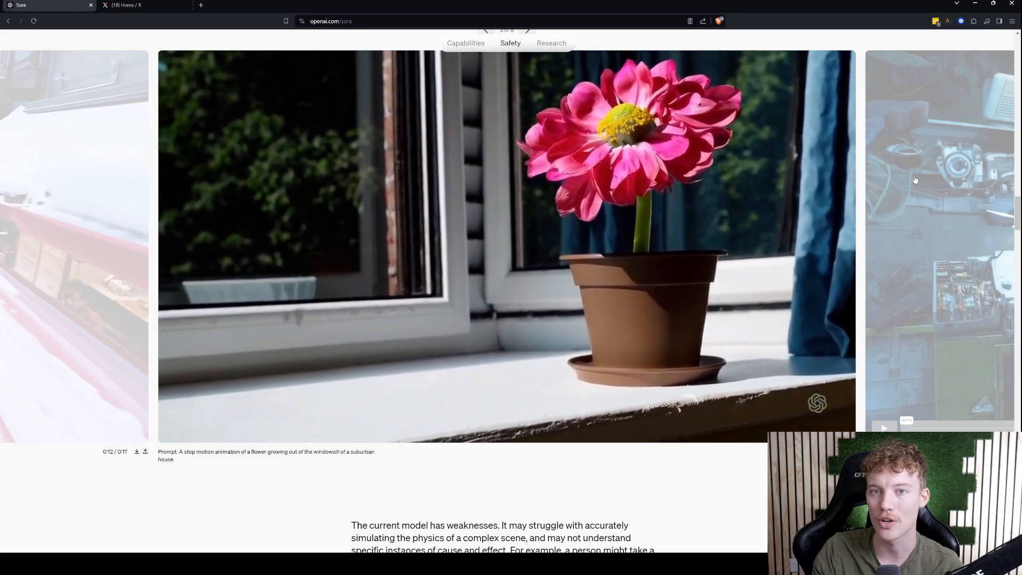
- Advance the fourth carousel from the windowsill flower to the robot in a cyberpunk city
left_click(528, 30)
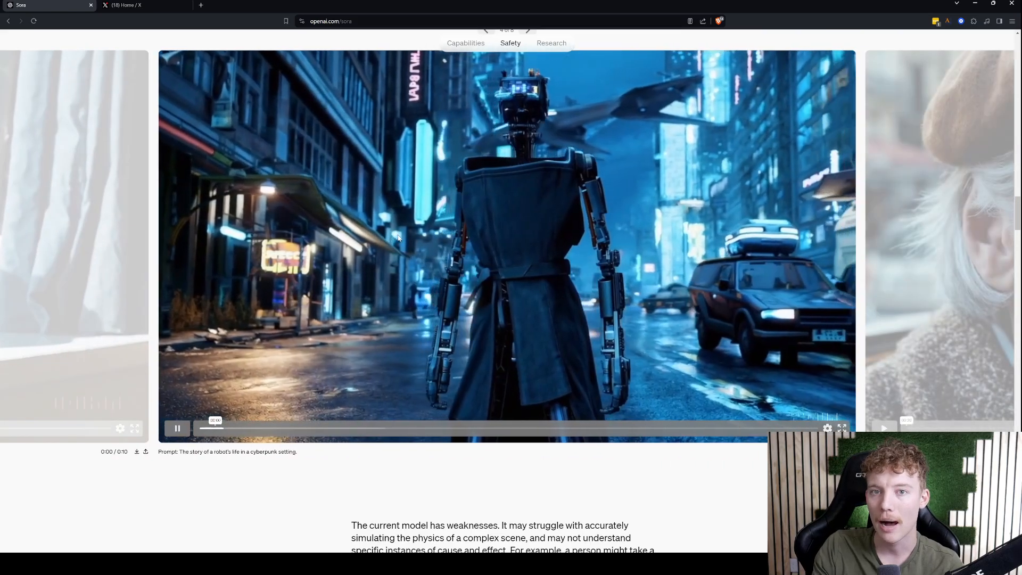
mouse_move(749, 202)
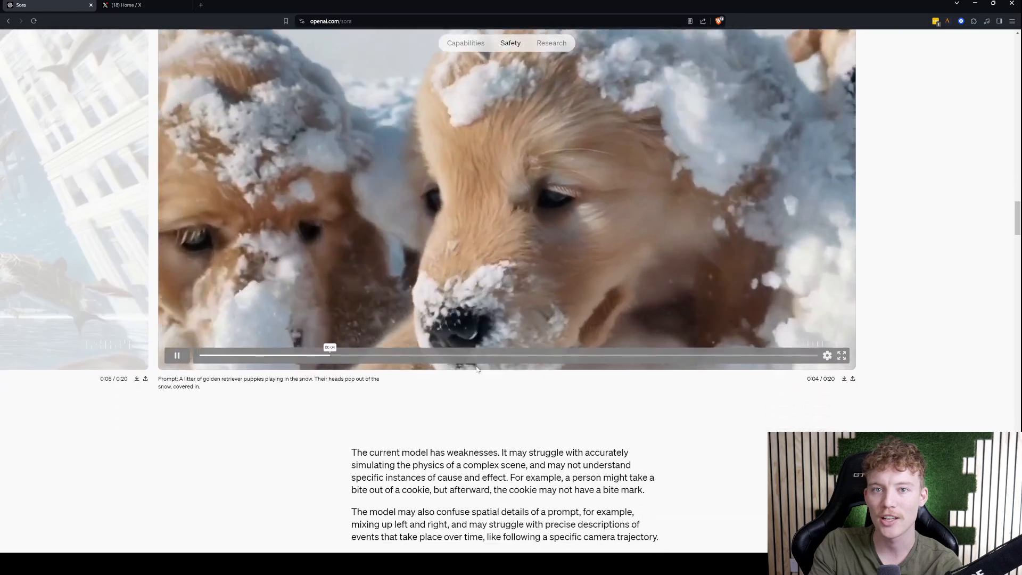
- Scroll to the snow-covered golden retriever puppies clip and the current-model-weaknesses text
scroll("down", 3)
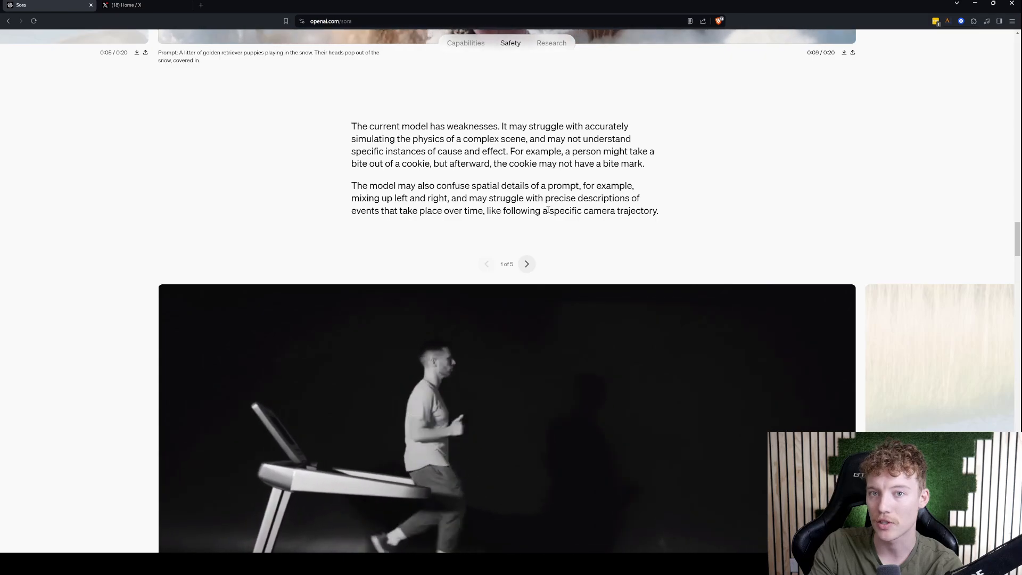
- Scroll until the treadmill runner weakness example (1 of 5) shows in full with its prompt and caption
scroll("down", 3)
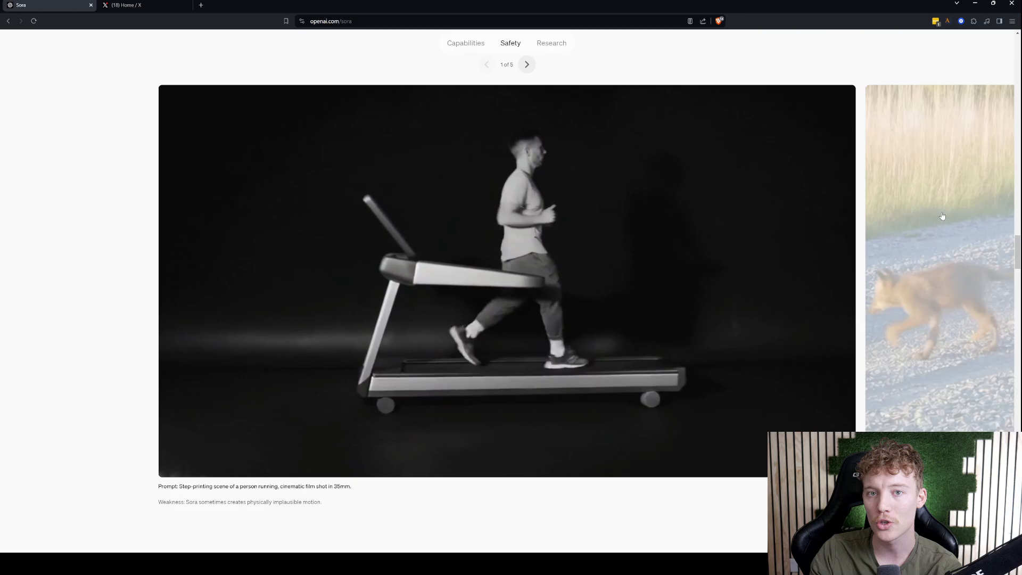
- Step through the wolf pups, exploding basketball, plastic chair and birthday cake weakness clips, then reach the Safety heading
left_click(526, 64)
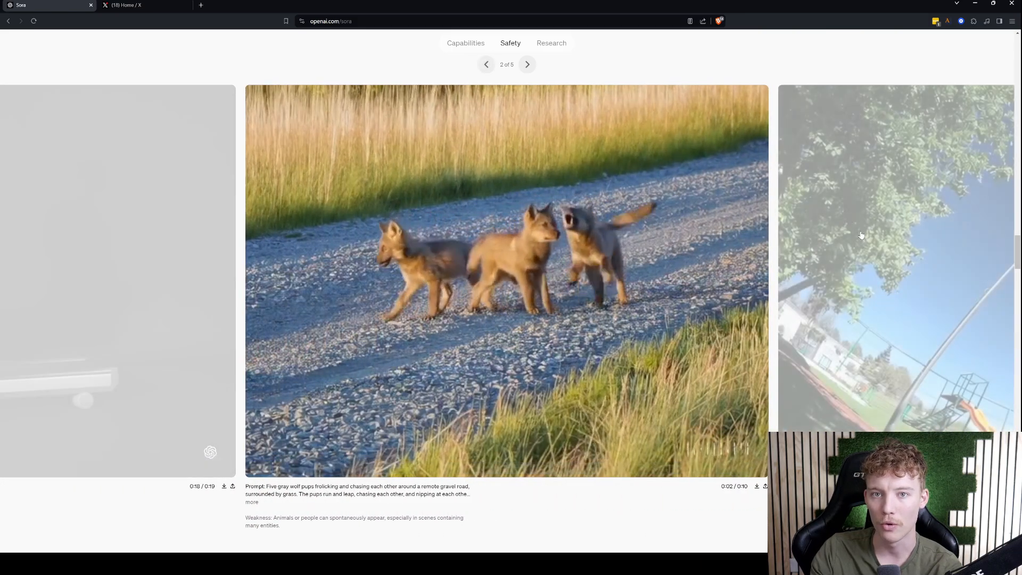
left_click(526, 64)
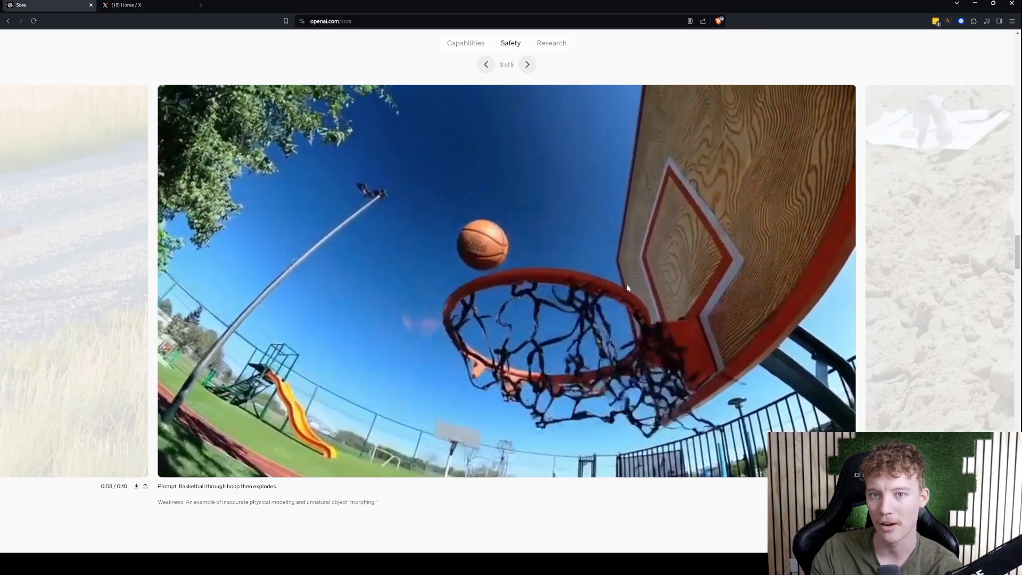
left_click(526, 65)
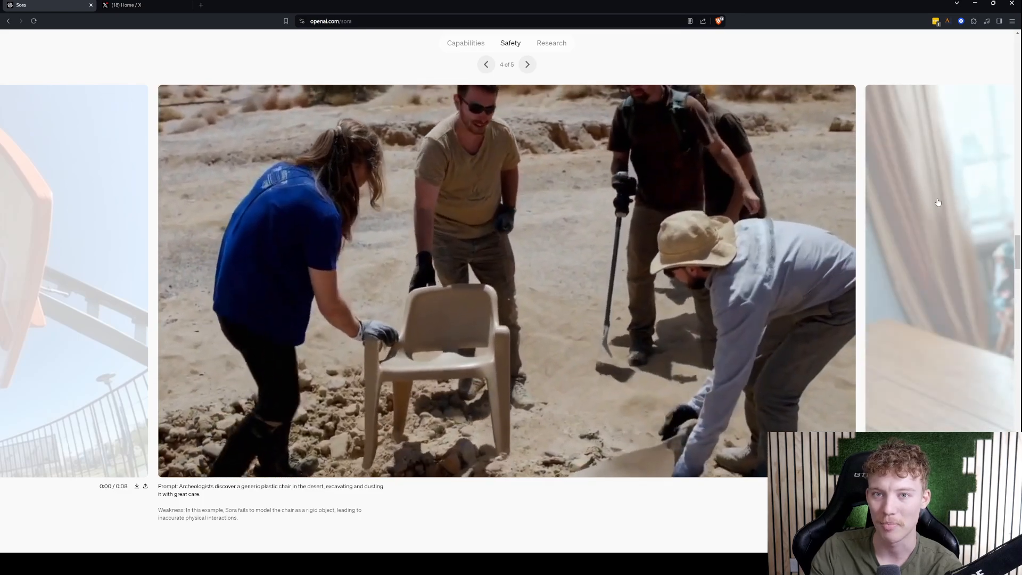
left_click(526, 64)
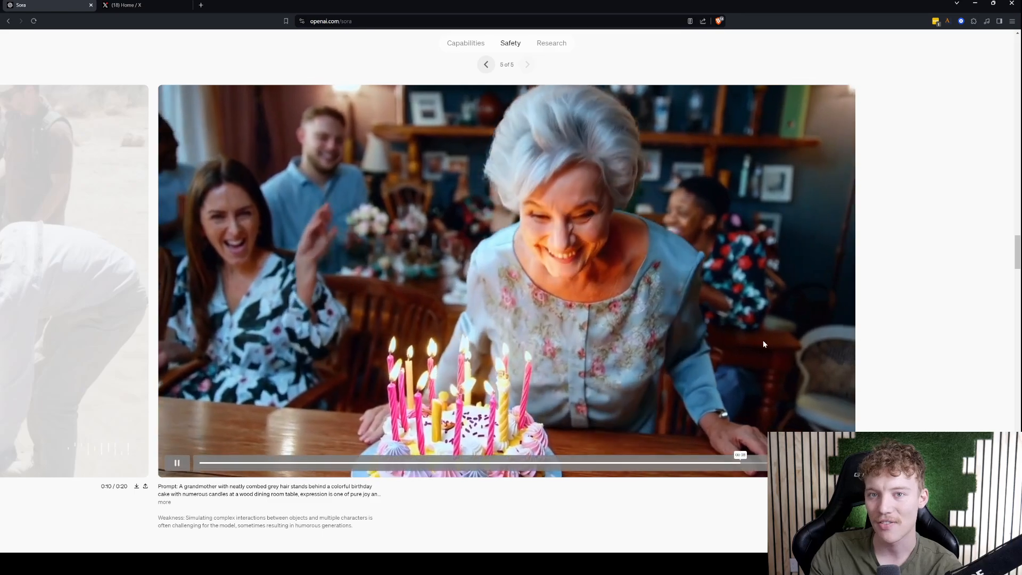
scroll("down", 3)
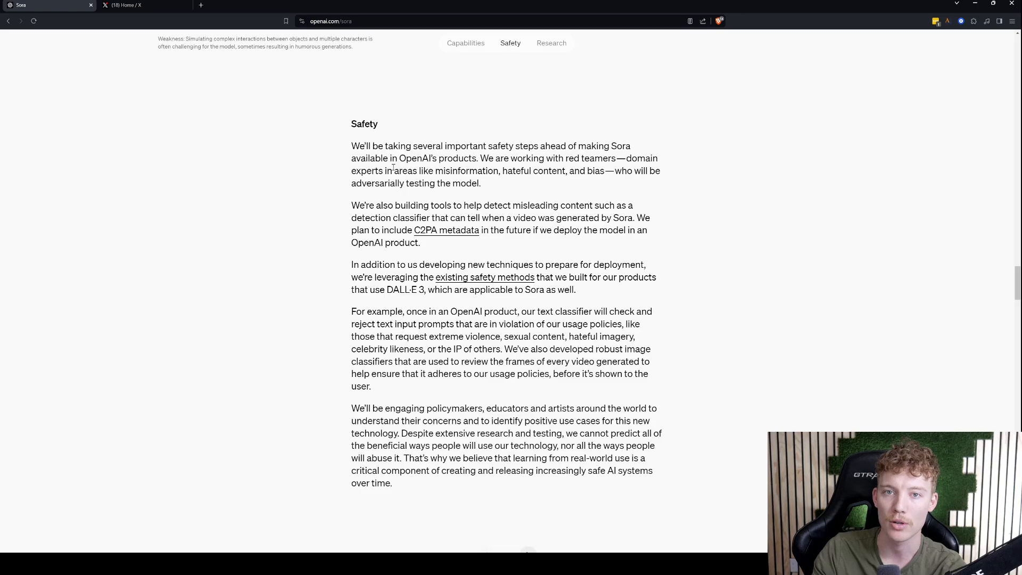
left_click_drag(350, 146, 577, 158)
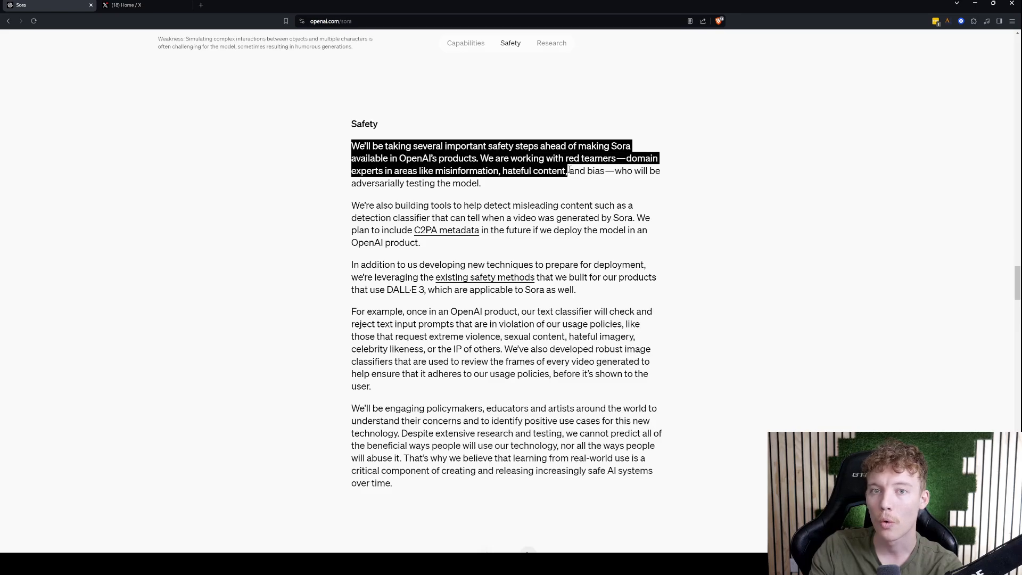
left_click_drag(565, 170, 481, 183)
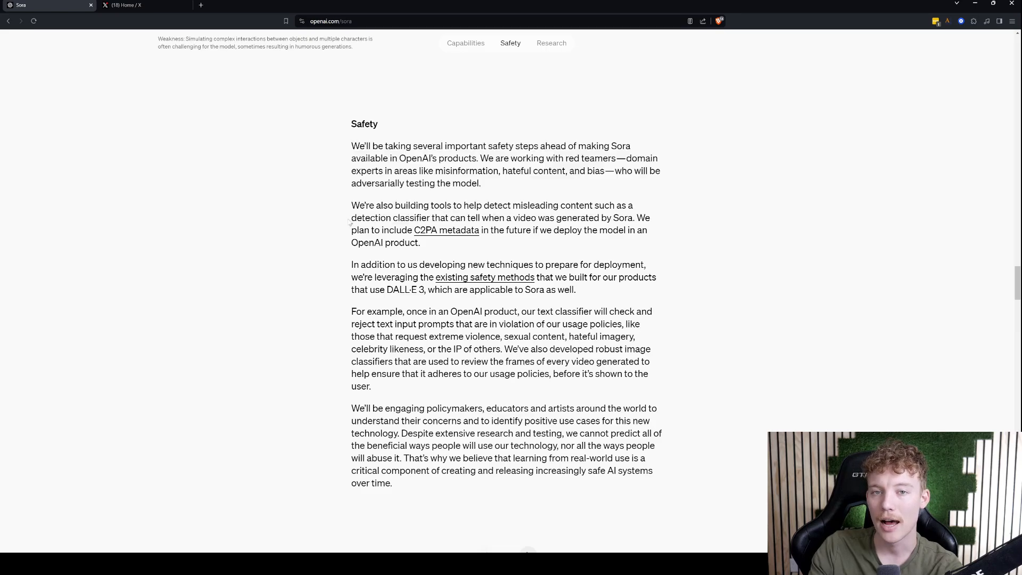
mouse_move(501, 222)
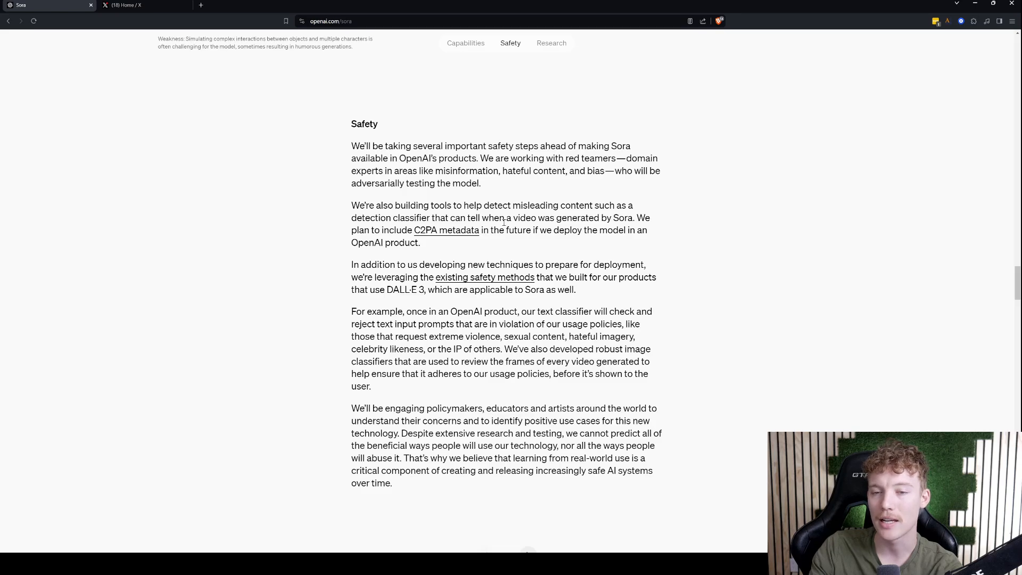
mouse_move(345, 233)
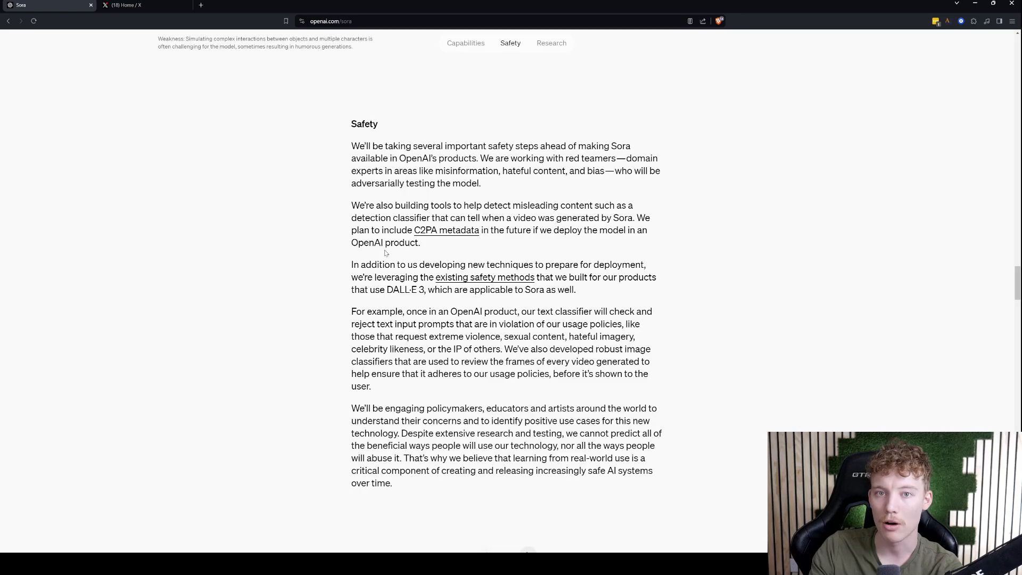
- Scroll through the Safety paragraphs, selecting a line, until the dalmatian carousel appears below
scroll("down", 3)
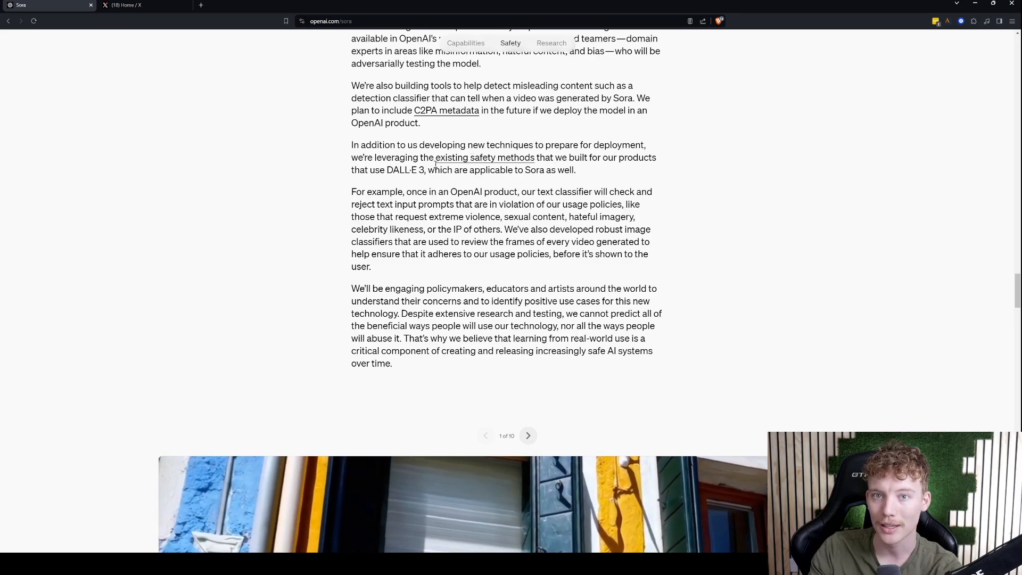
scroll("down", 3)
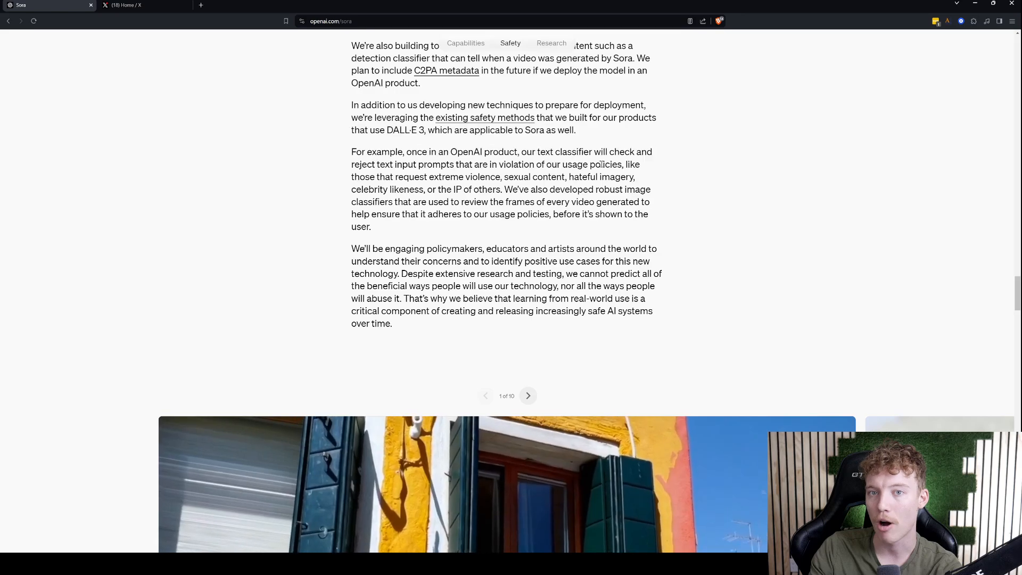
scroll("down", 3)
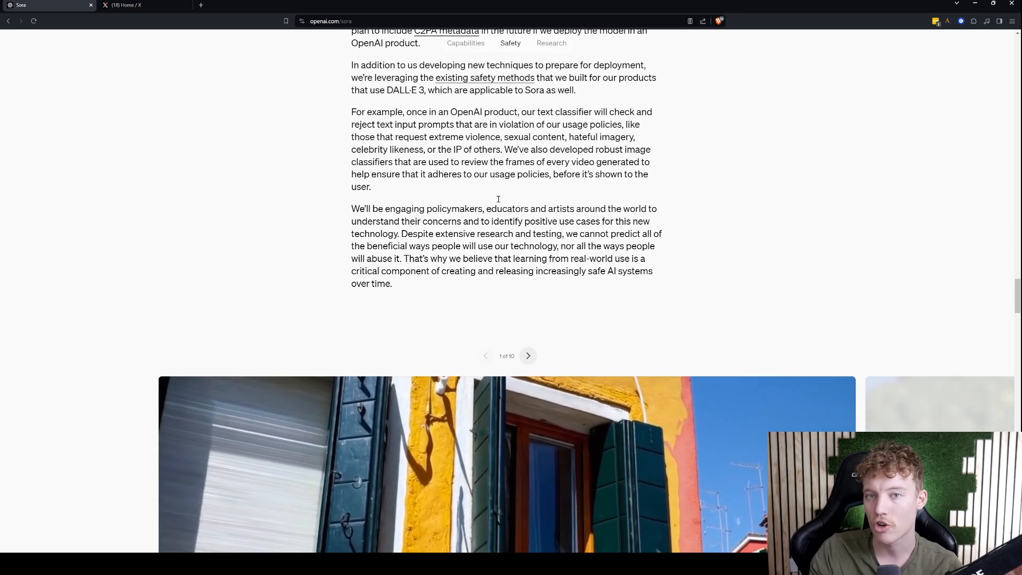
scroll("down", 3)
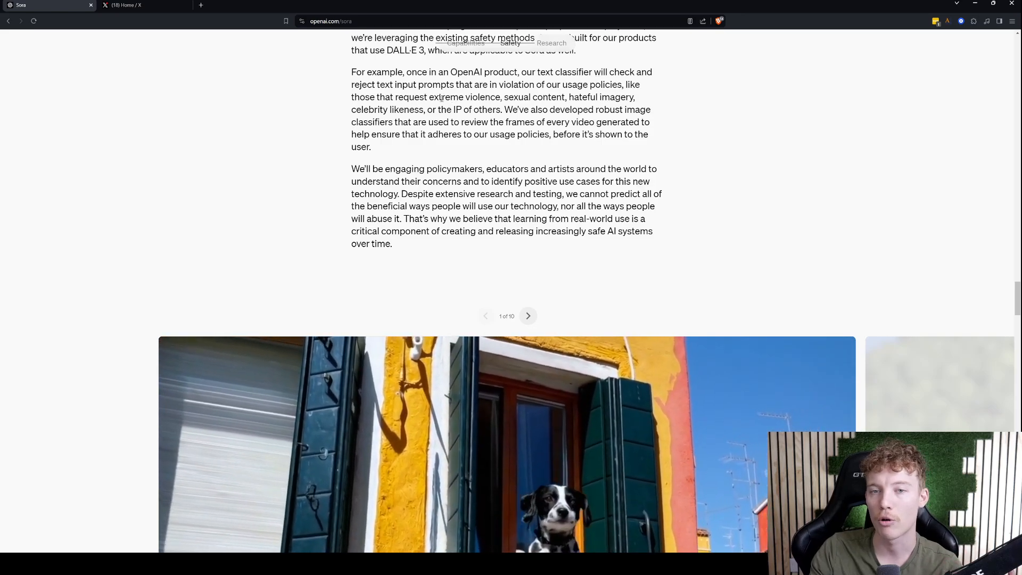
left_click_drag(433, 97, 627, 97)
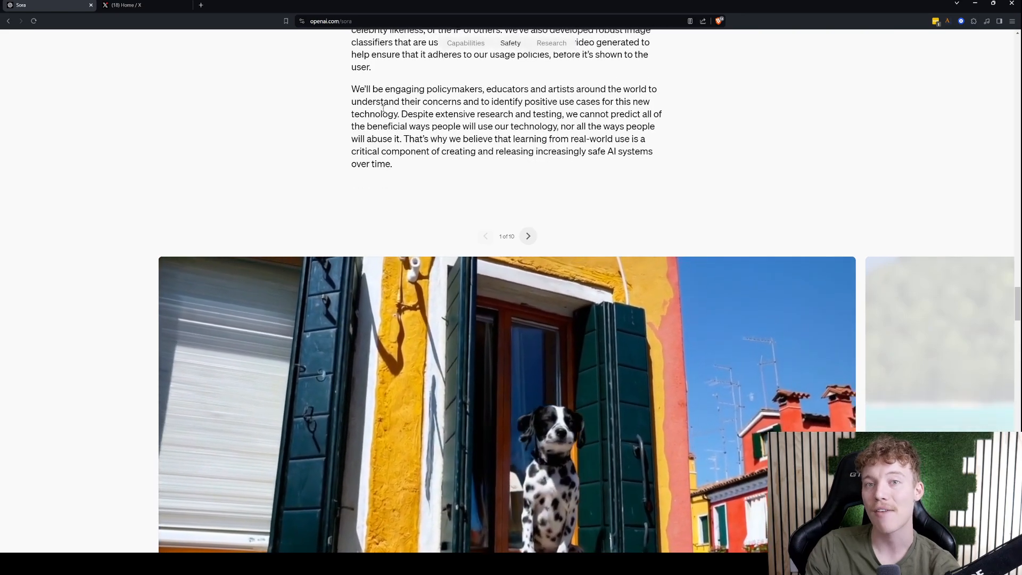
scroll("down", 3)
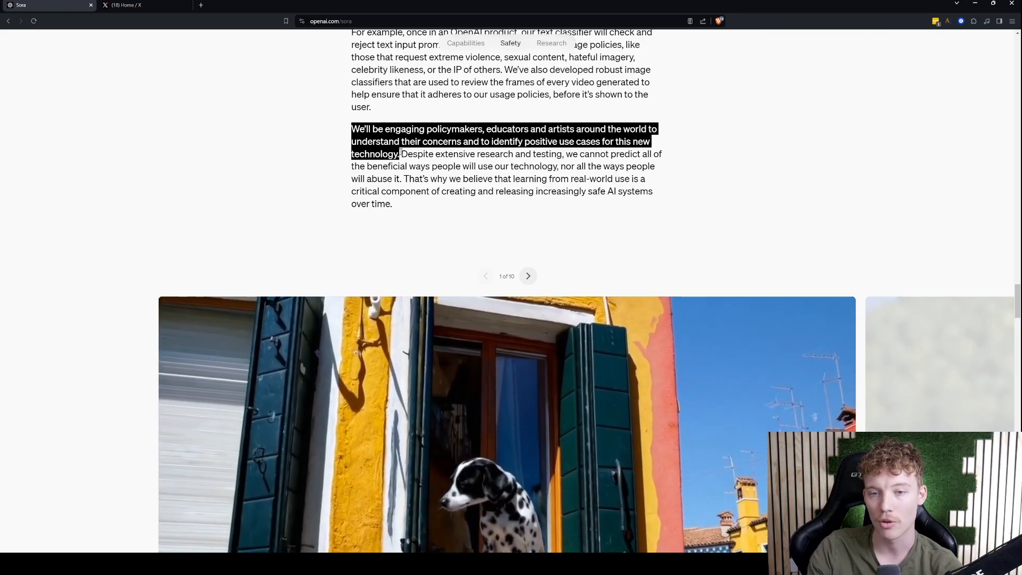
- Scroll until the dalmatian clip and its Burano, Italy prompt caption fill the view
scroll("down", 3)
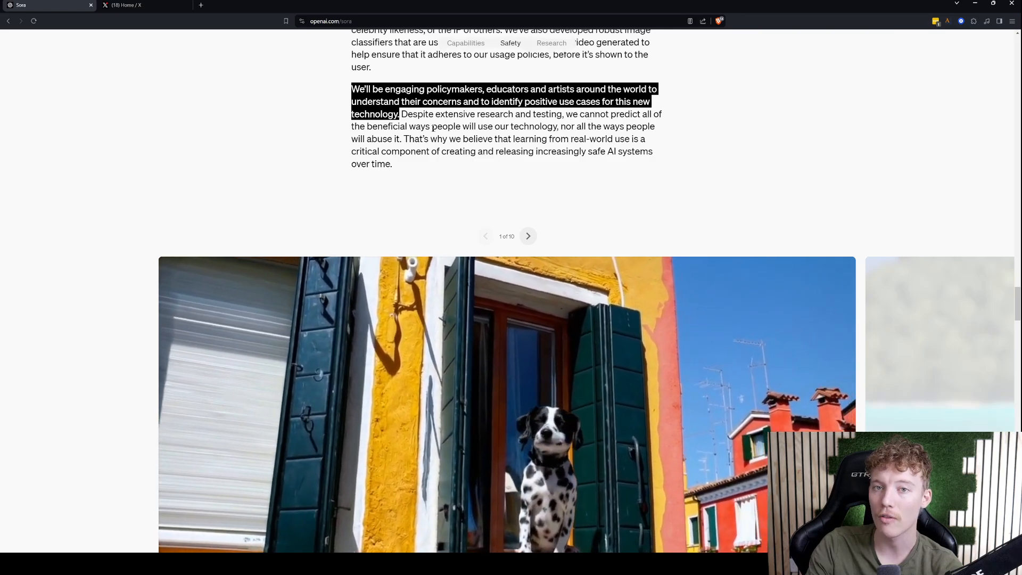
scroll("down", 3)
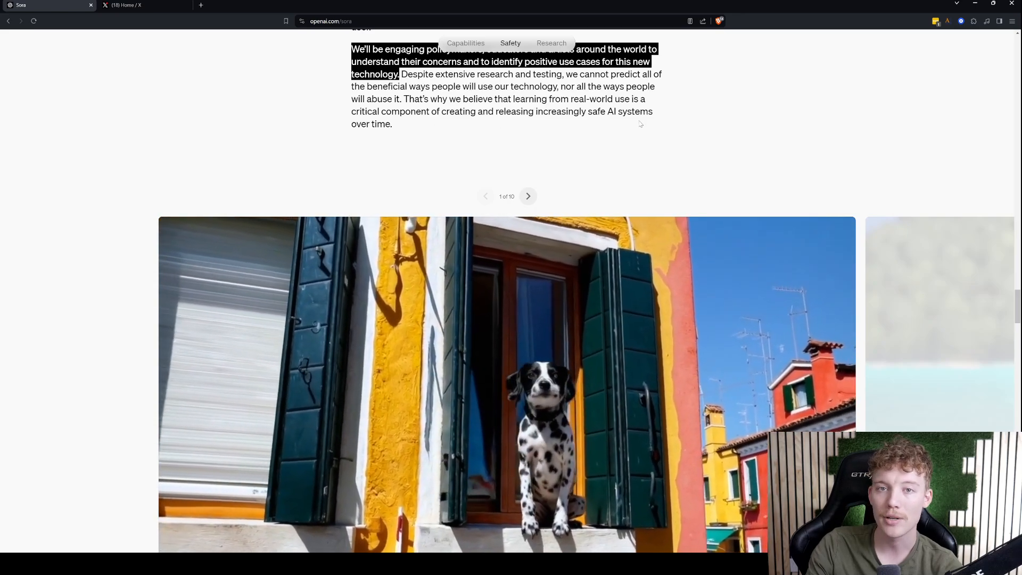
scroll("down", 3)
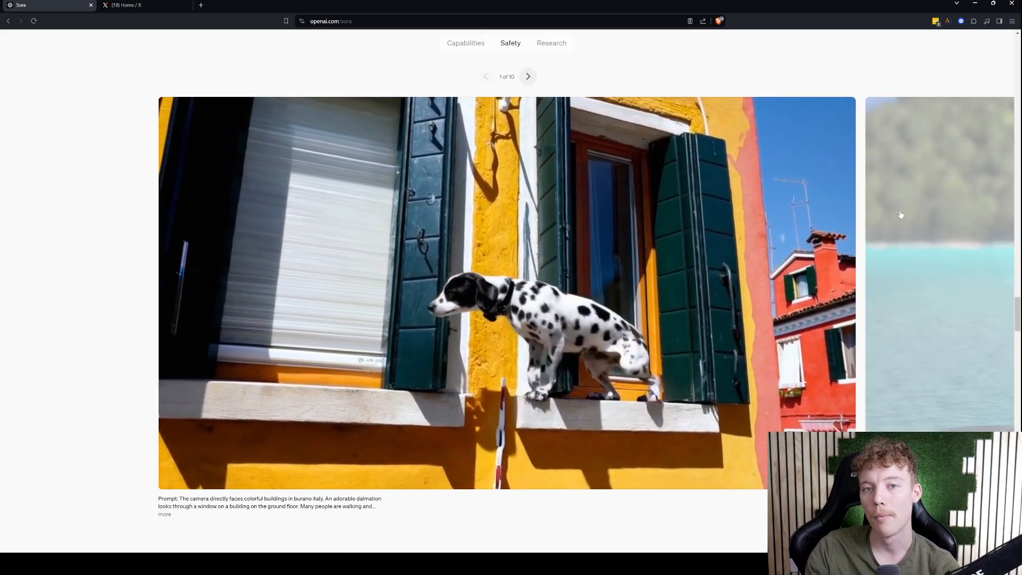
- Advance the carousel past the otter, chameleon, corgi, cat and Santorini clips to the construction site, 7 of 10
left_click(528, 77)
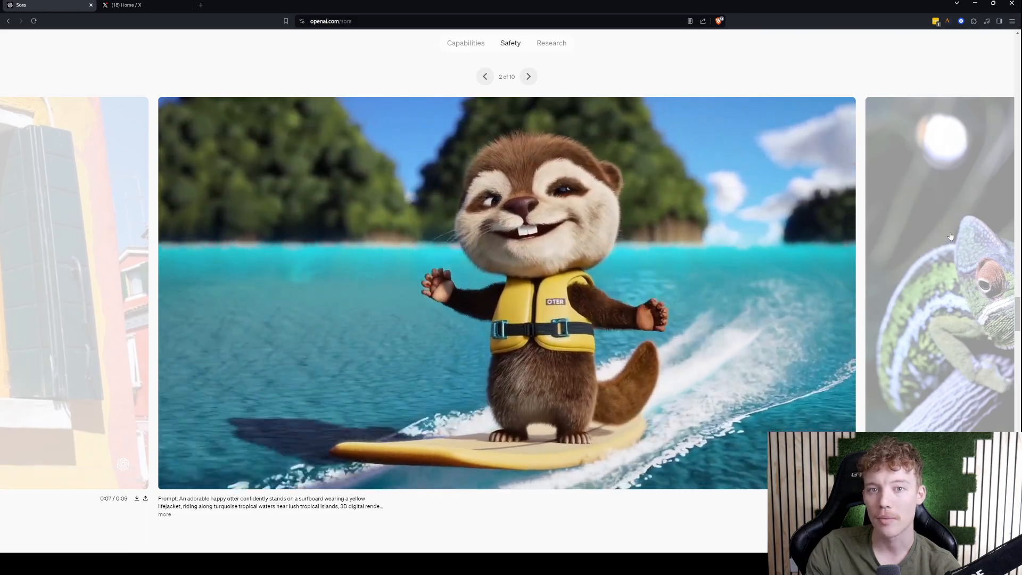
left_click(528, 76)
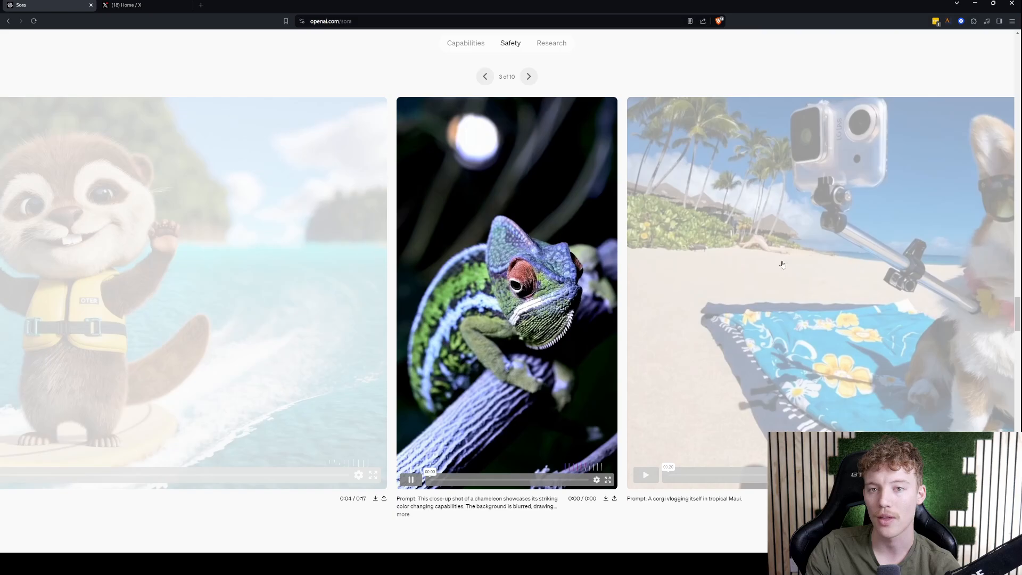
left_click(527, 76)
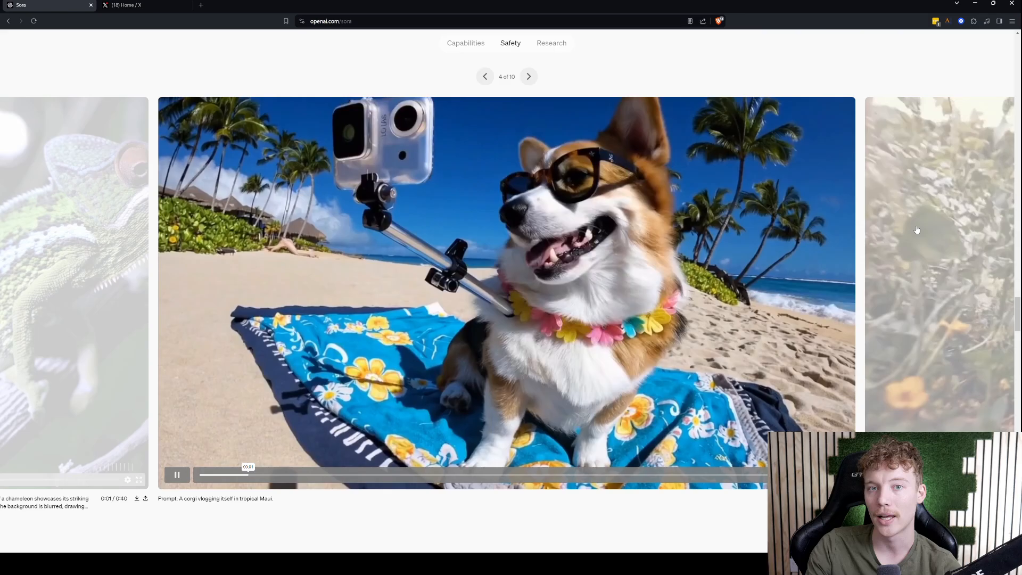
left_click(528, 77)
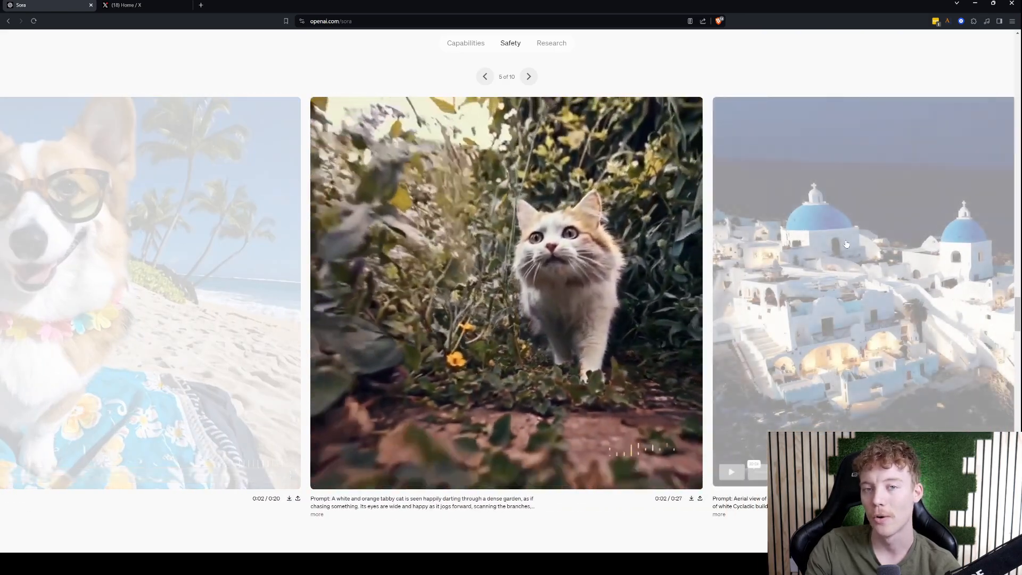
left_click(528, 76)
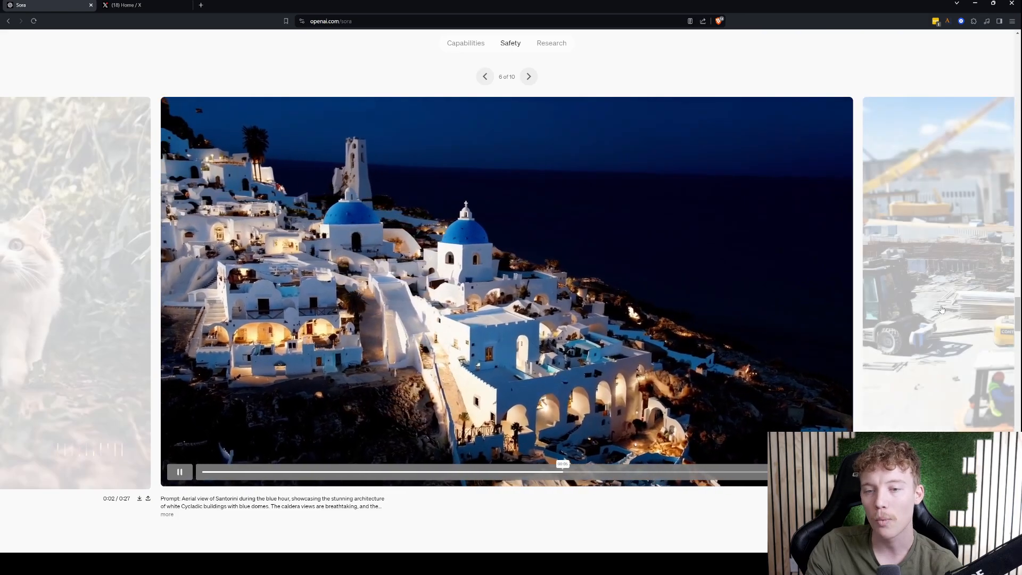
left_click(529, 76)
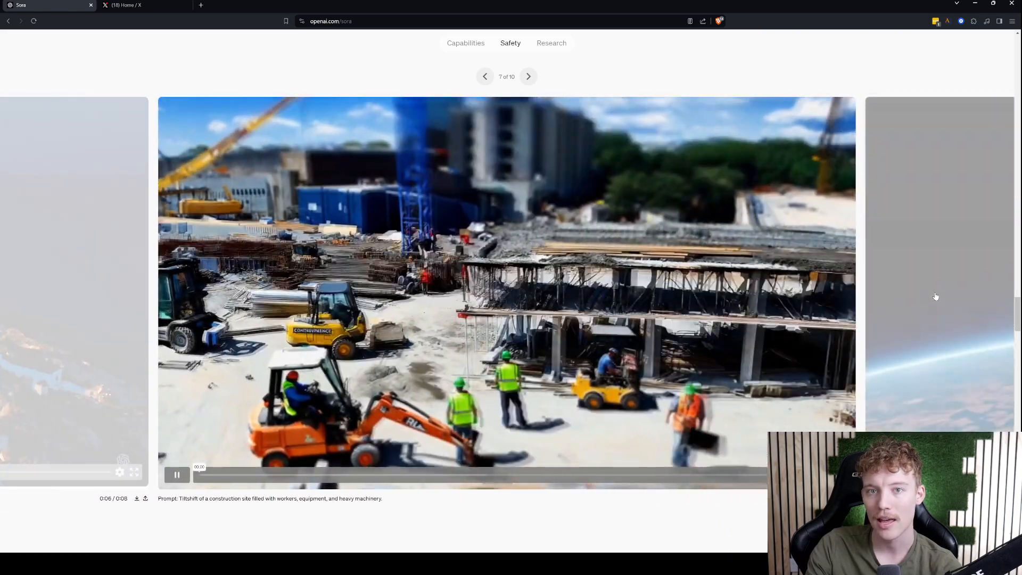
- Scroll to Research techniques below the Glenfinnan Viaduct clip and highlight its opening diffusion-model sentence
scroll("down", 3)
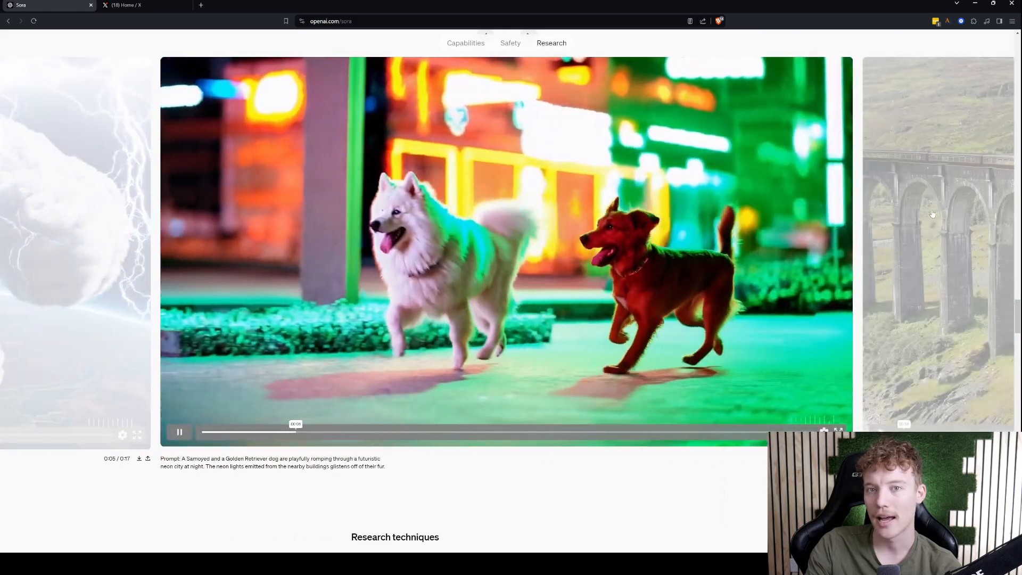
scroll("down", 3)
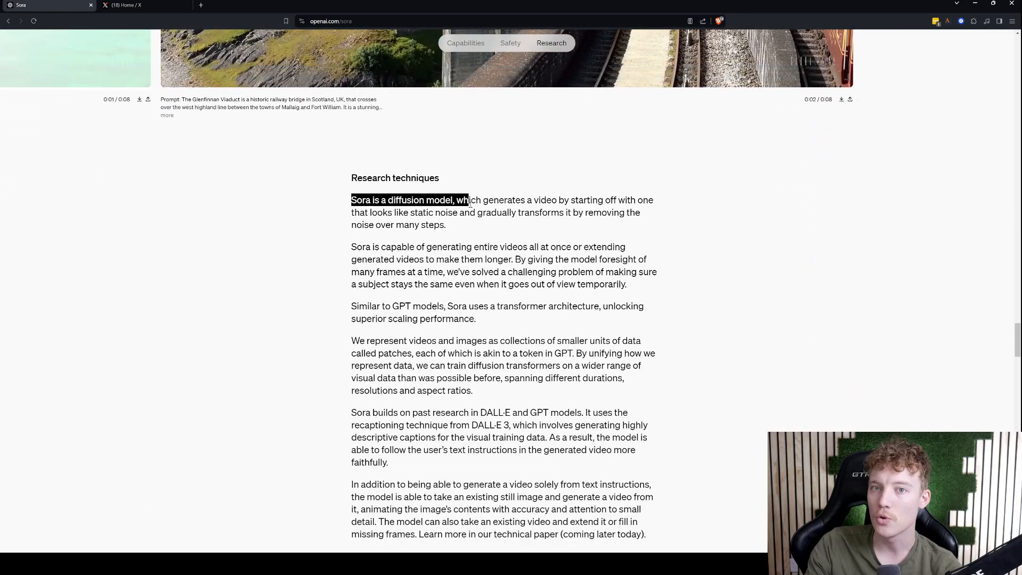
left_click_drag(468, 200, 515, 213)
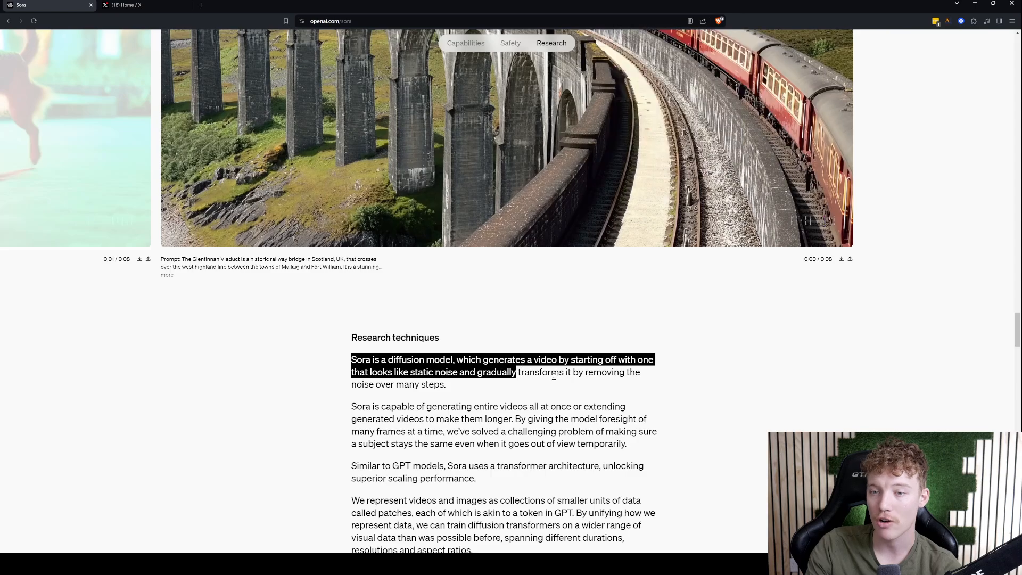
scroll("down", 3)
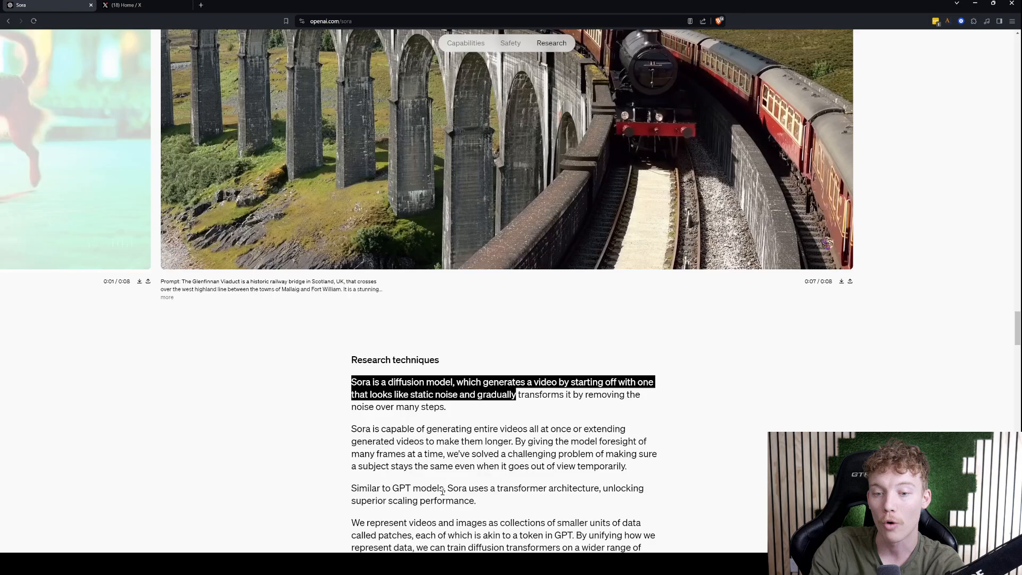
- Scroll through the Research techniques paragraphs to the AGI milestone sentence and the closing Sora title
scroll("down", 3)
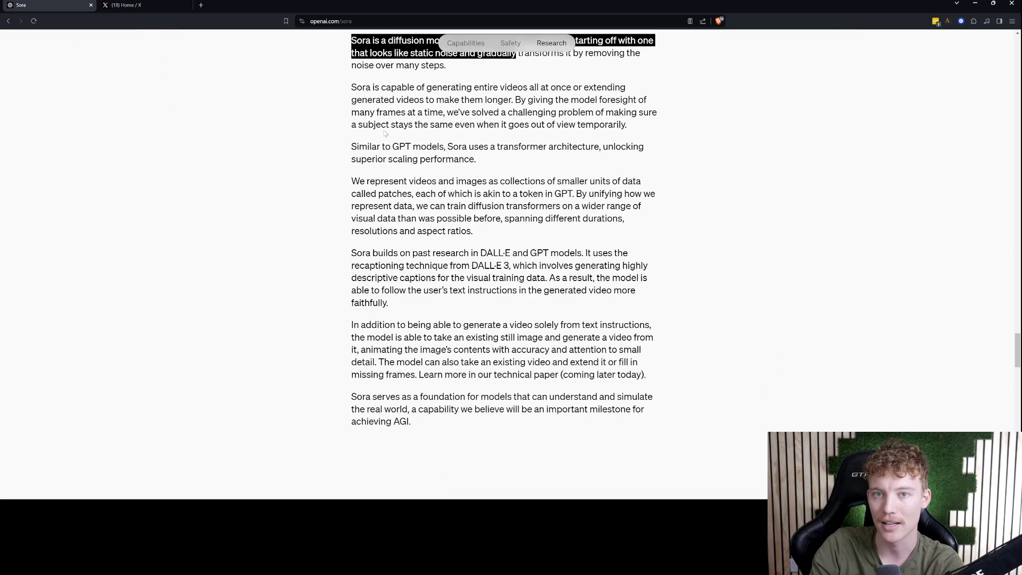
mouse_move(552, 85)
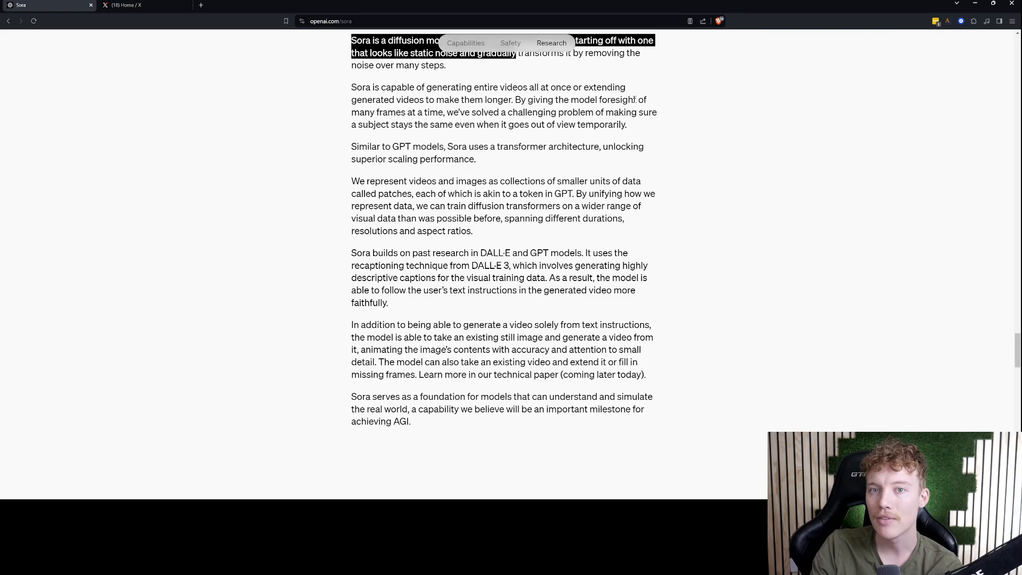
mouse_move(447, 116)
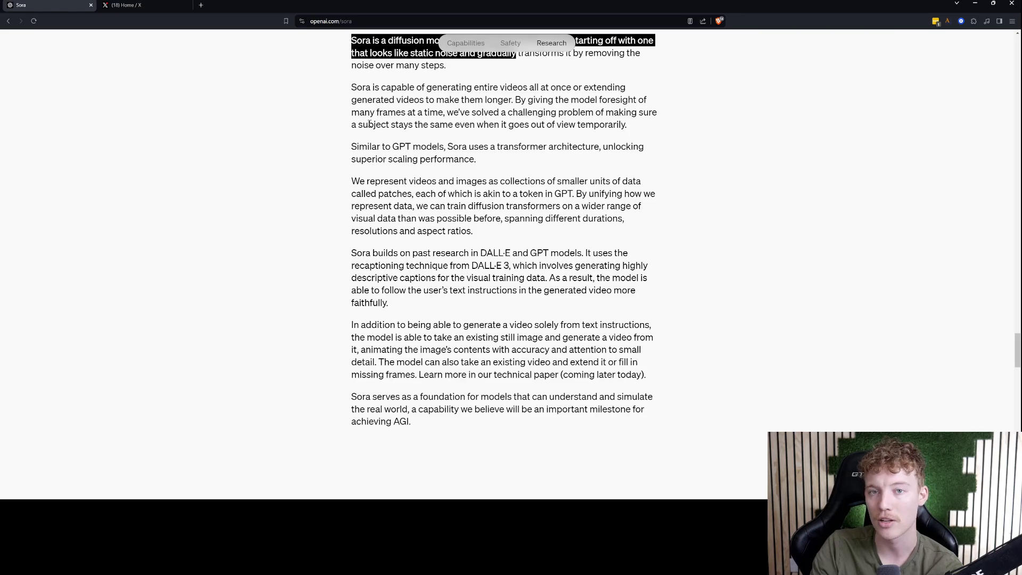
scroll("down", 3)
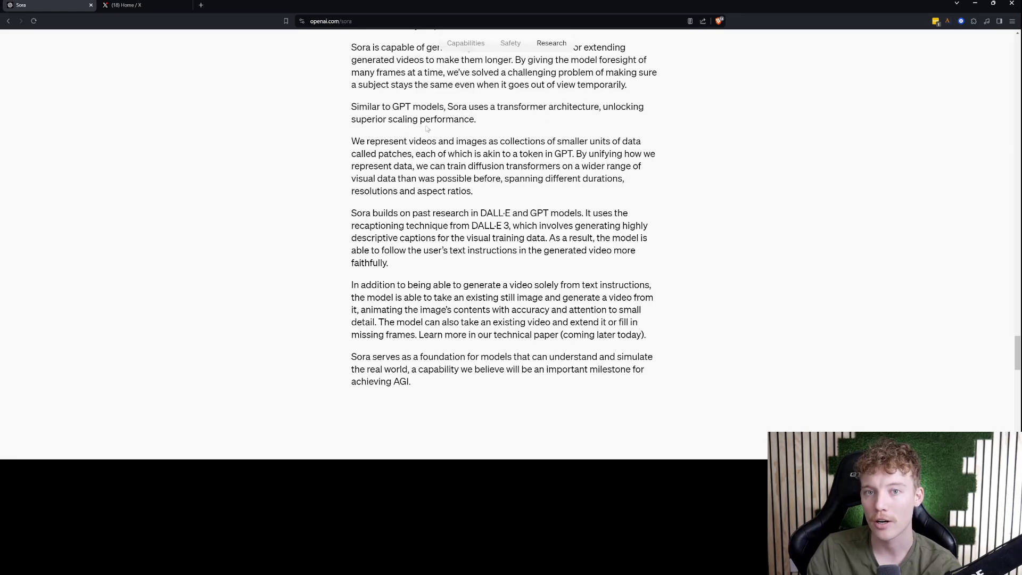
mouse_move(482, 121)
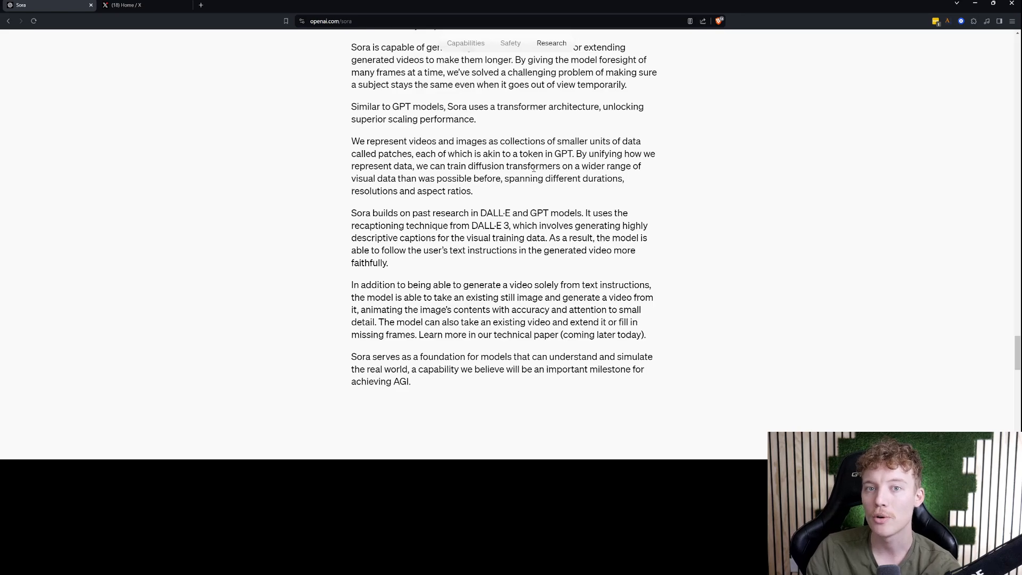
scroll("down", 3)
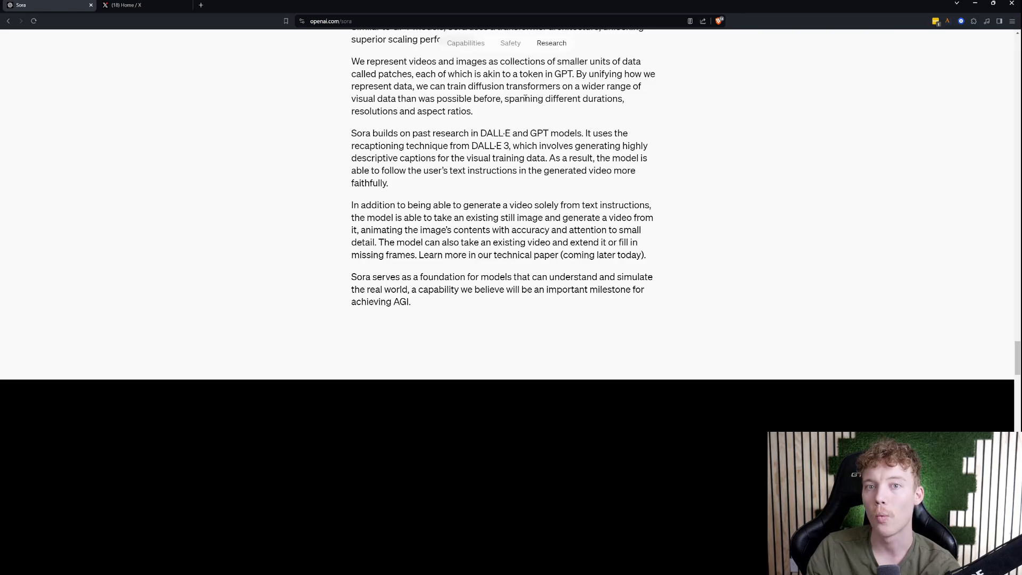
mouse_move(491, 97)
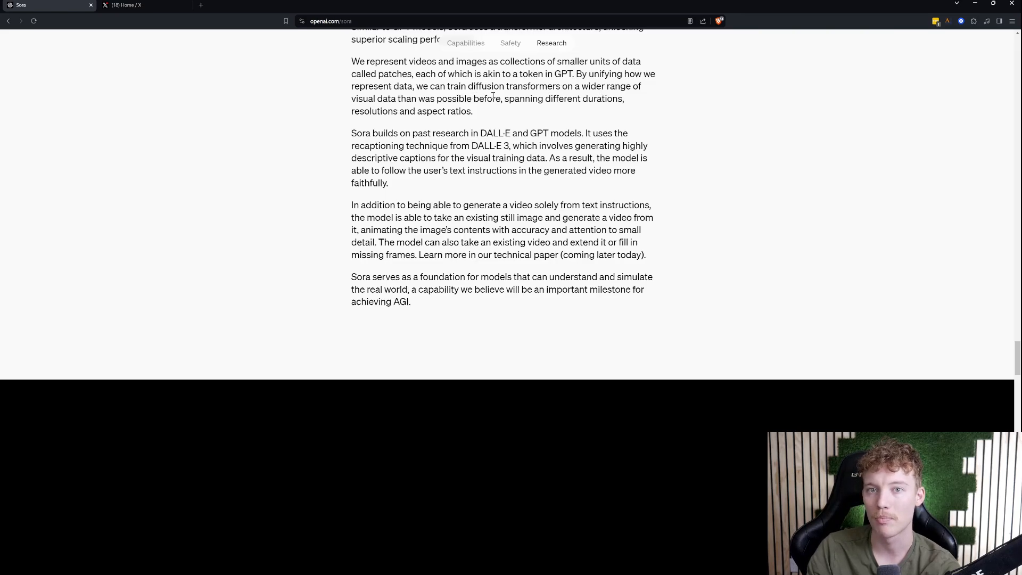
mouse_move(540, 109)
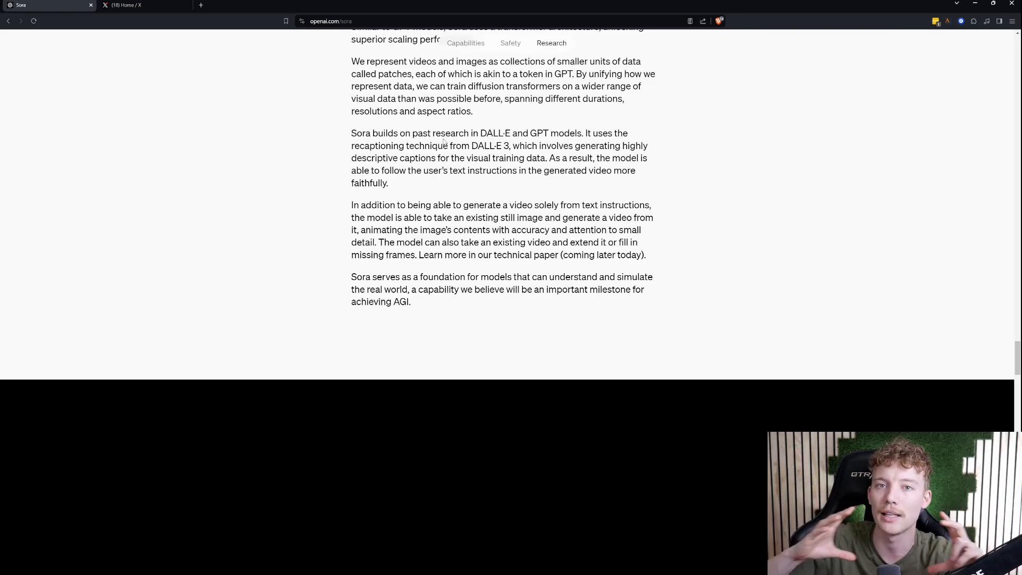
scroll("down", 3)
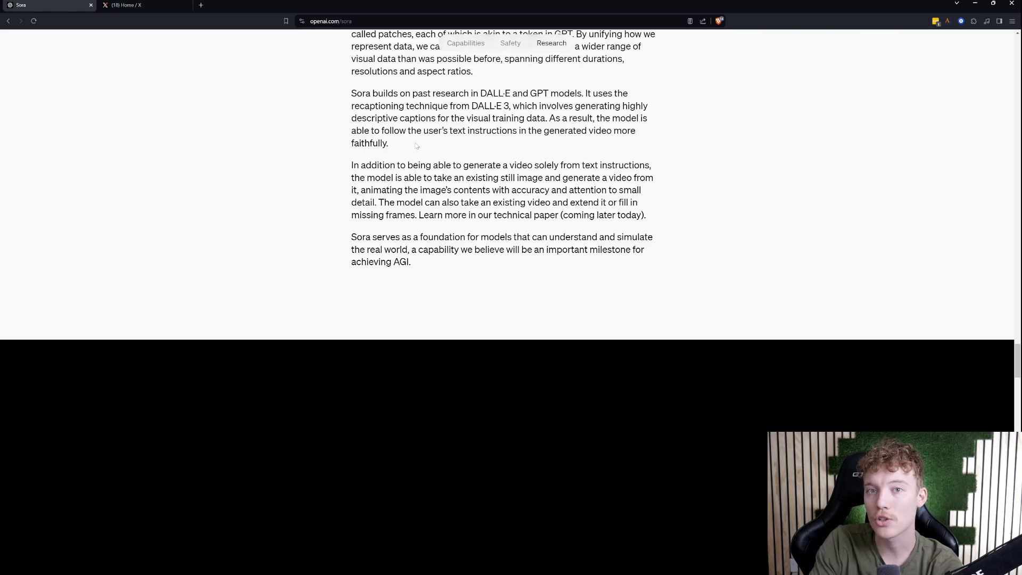
mouse_move(573, 141)
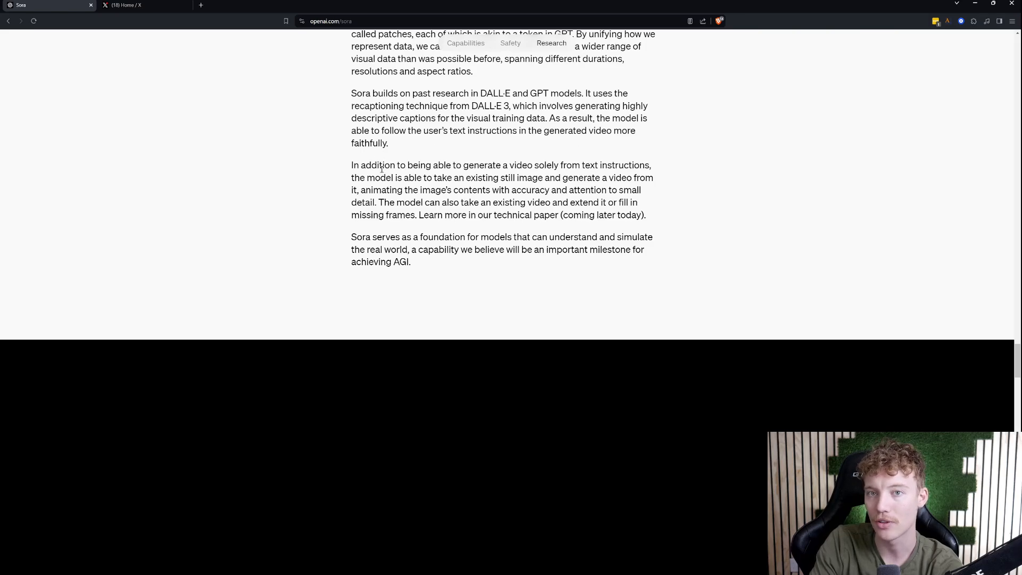
scroll("down", 3)
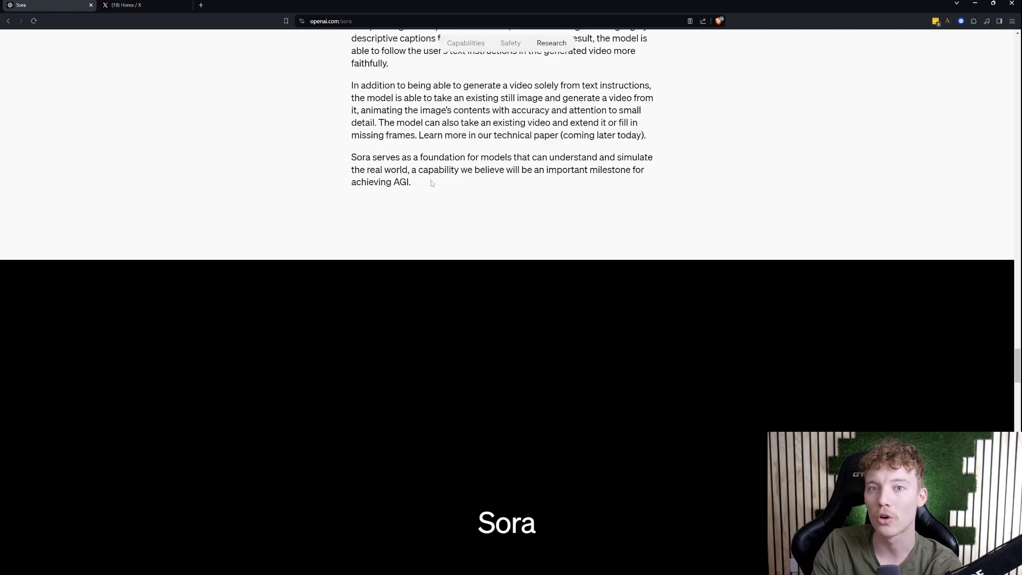
- Scroll to the bottom note that all videos were generated directly by Sora without modification
scroll("down", 3)
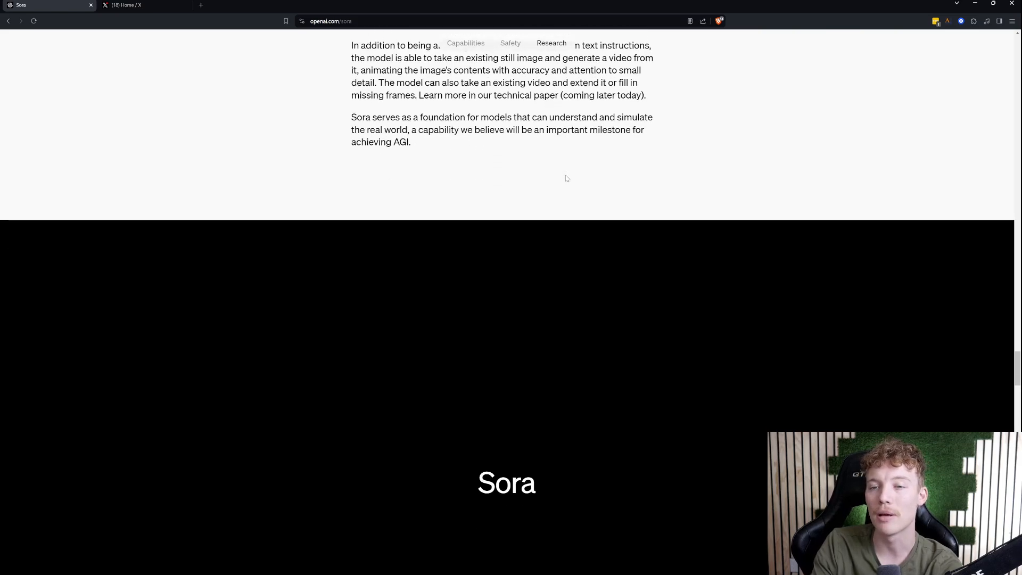
scroll("down", 3)
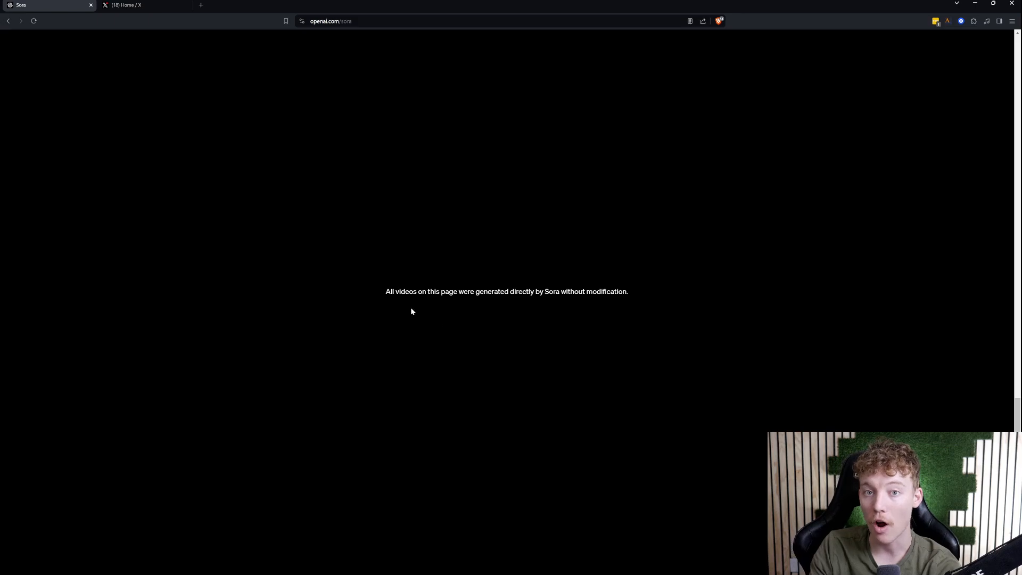
mouse_move(465, 303)
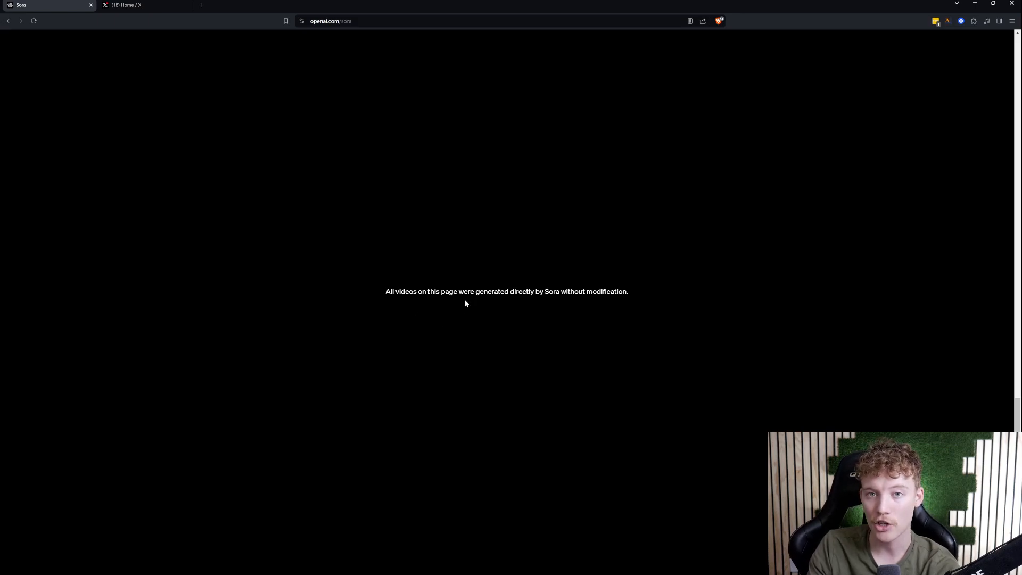